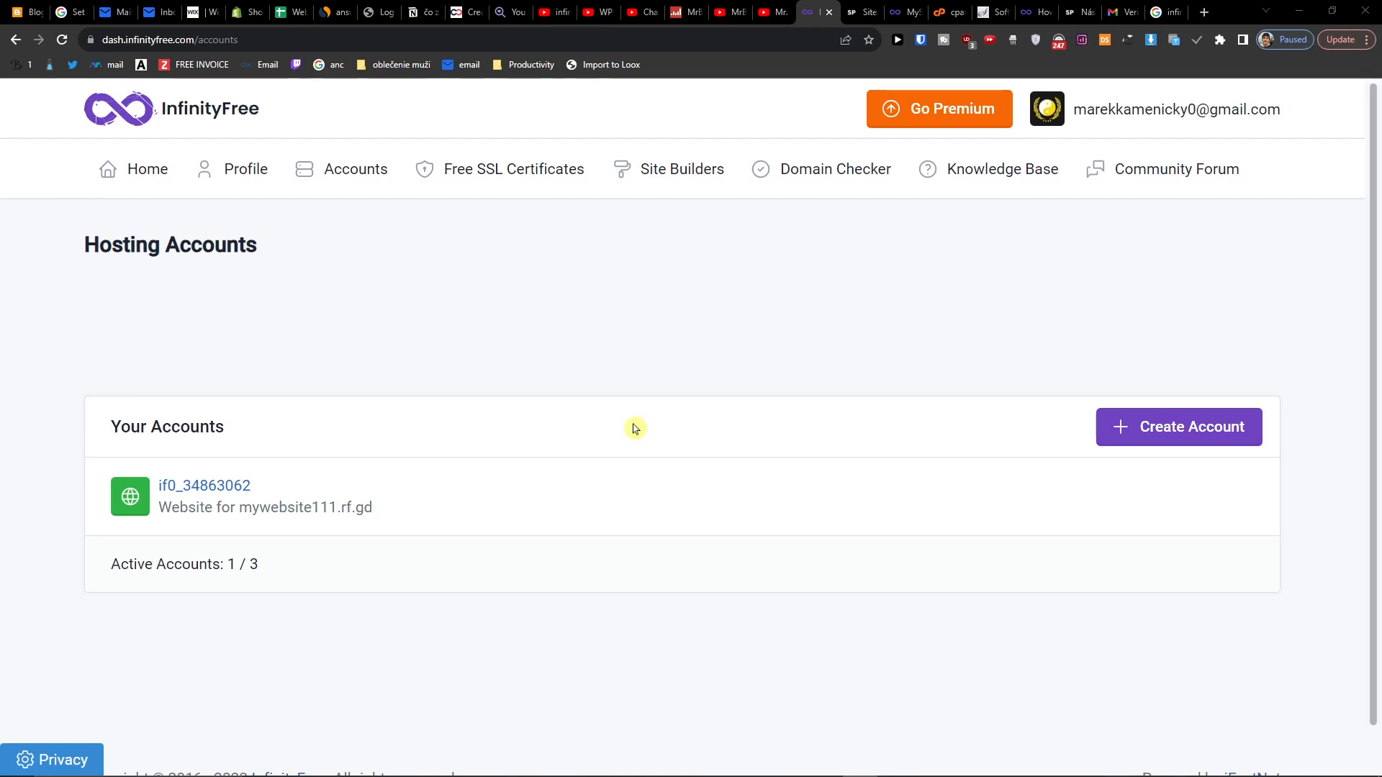
pyautogui.moveTo(563, 400)
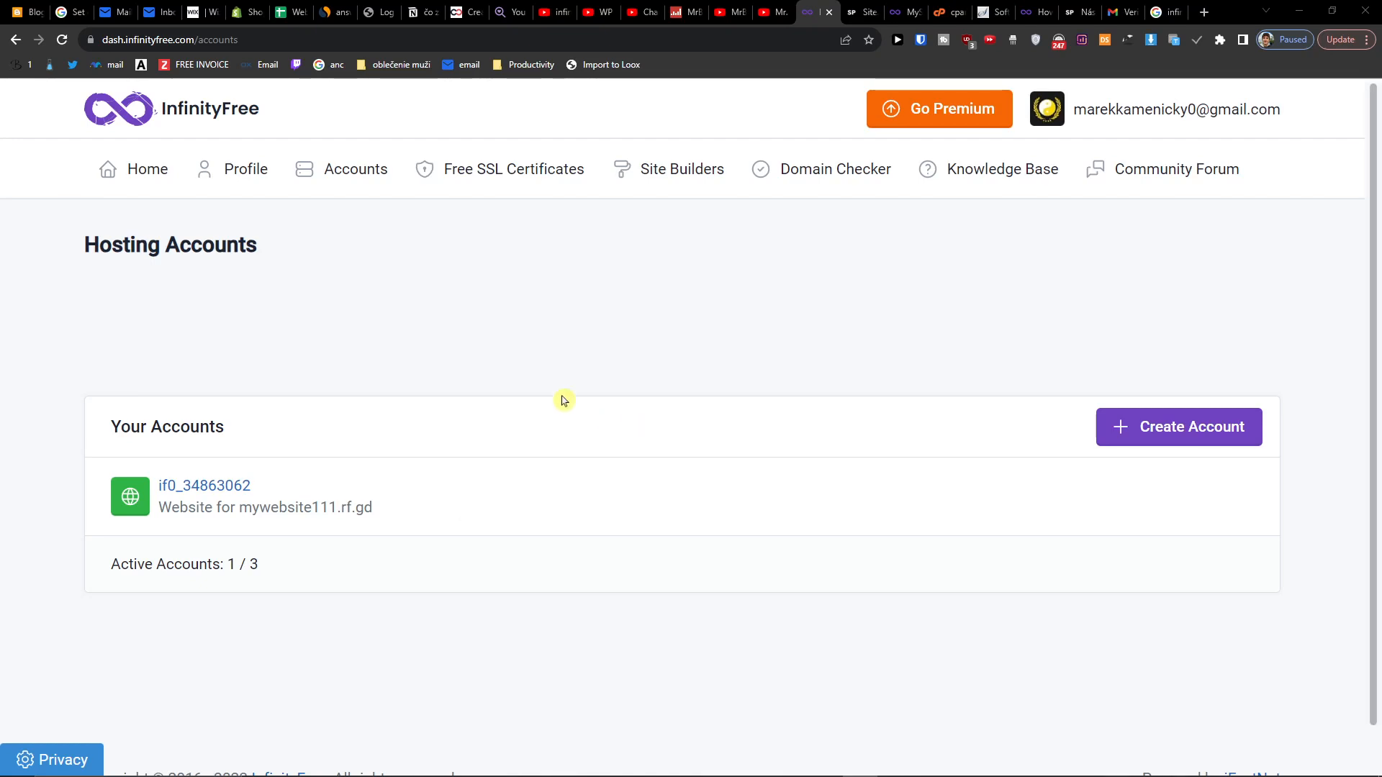
pyautogui.moveTo(354, 293)
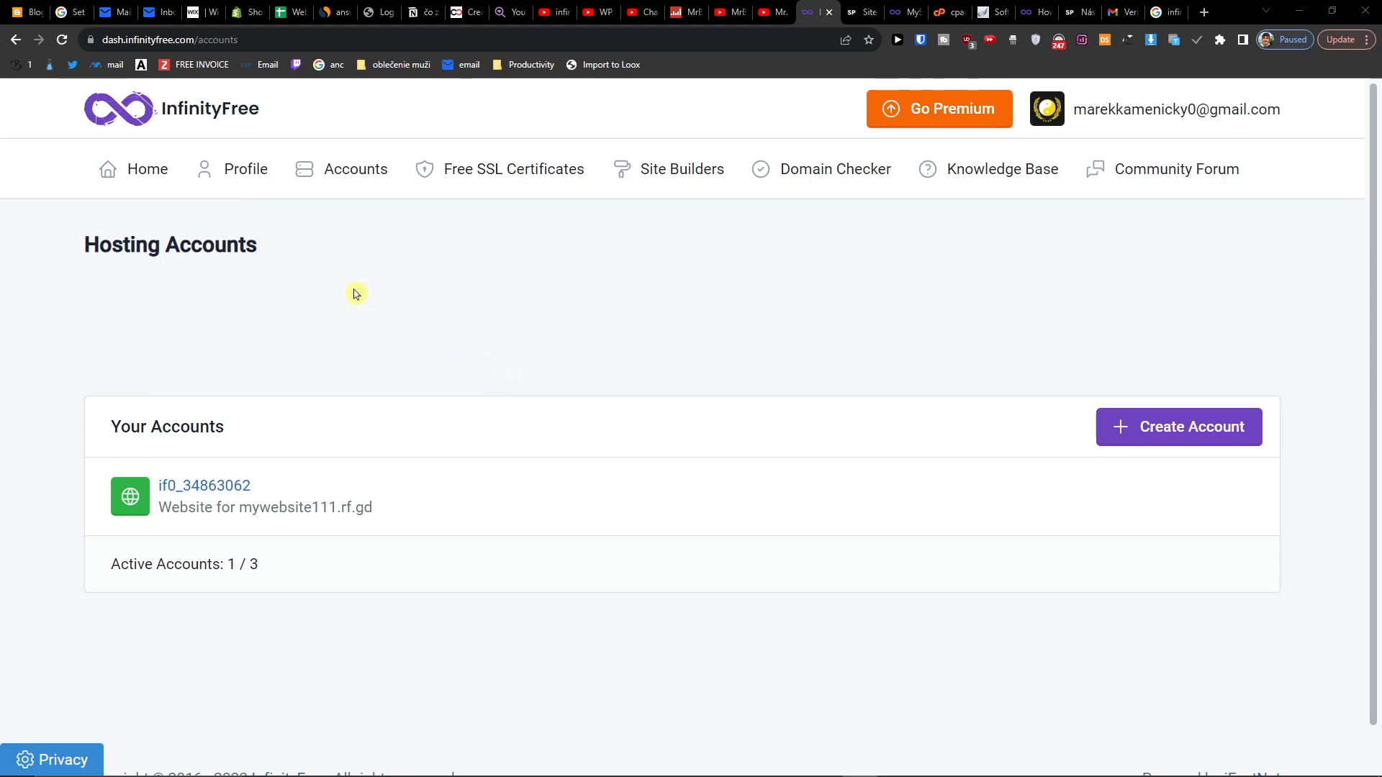
pyautogui.moveTo(366, 217)
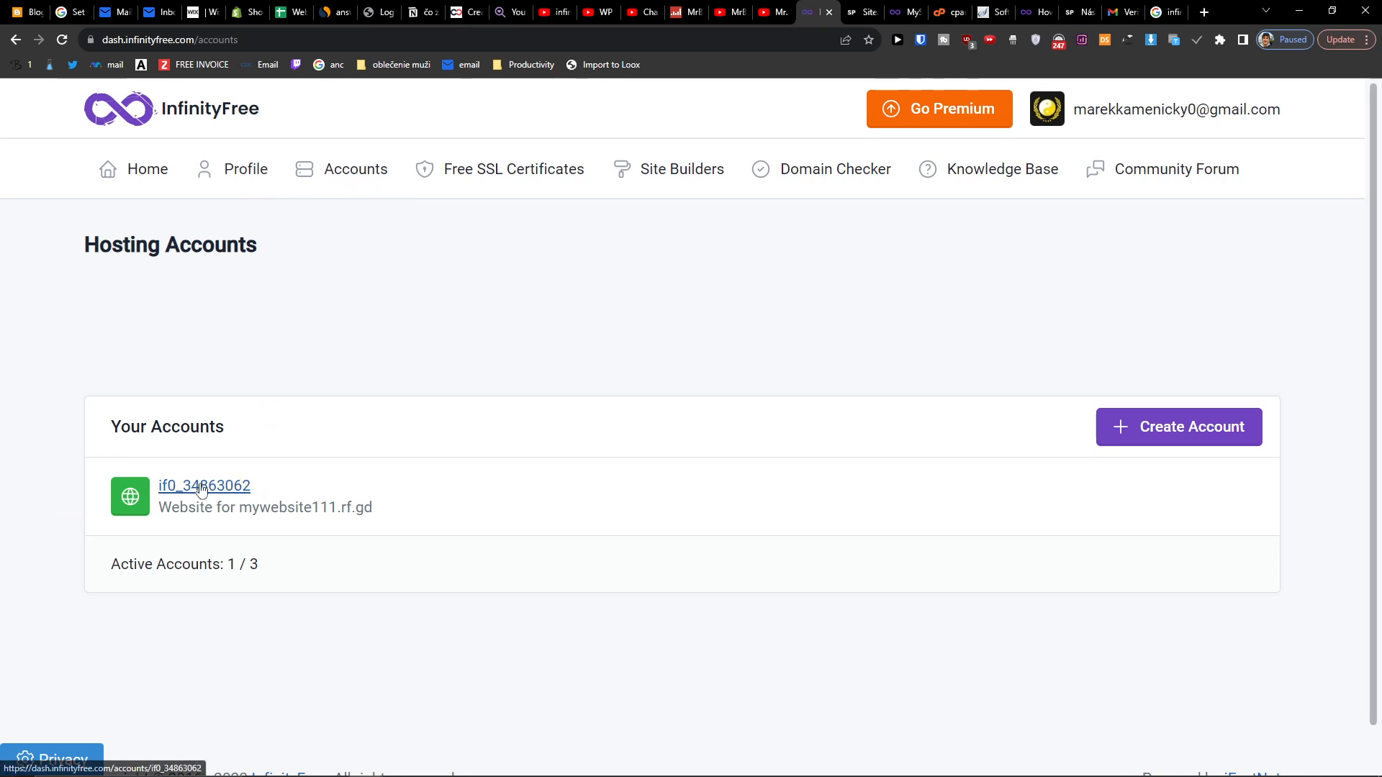
# Open the mywebsite111.rf.gd hosting account's details page in InfinityFree.
pyautogui.click(203, 486)
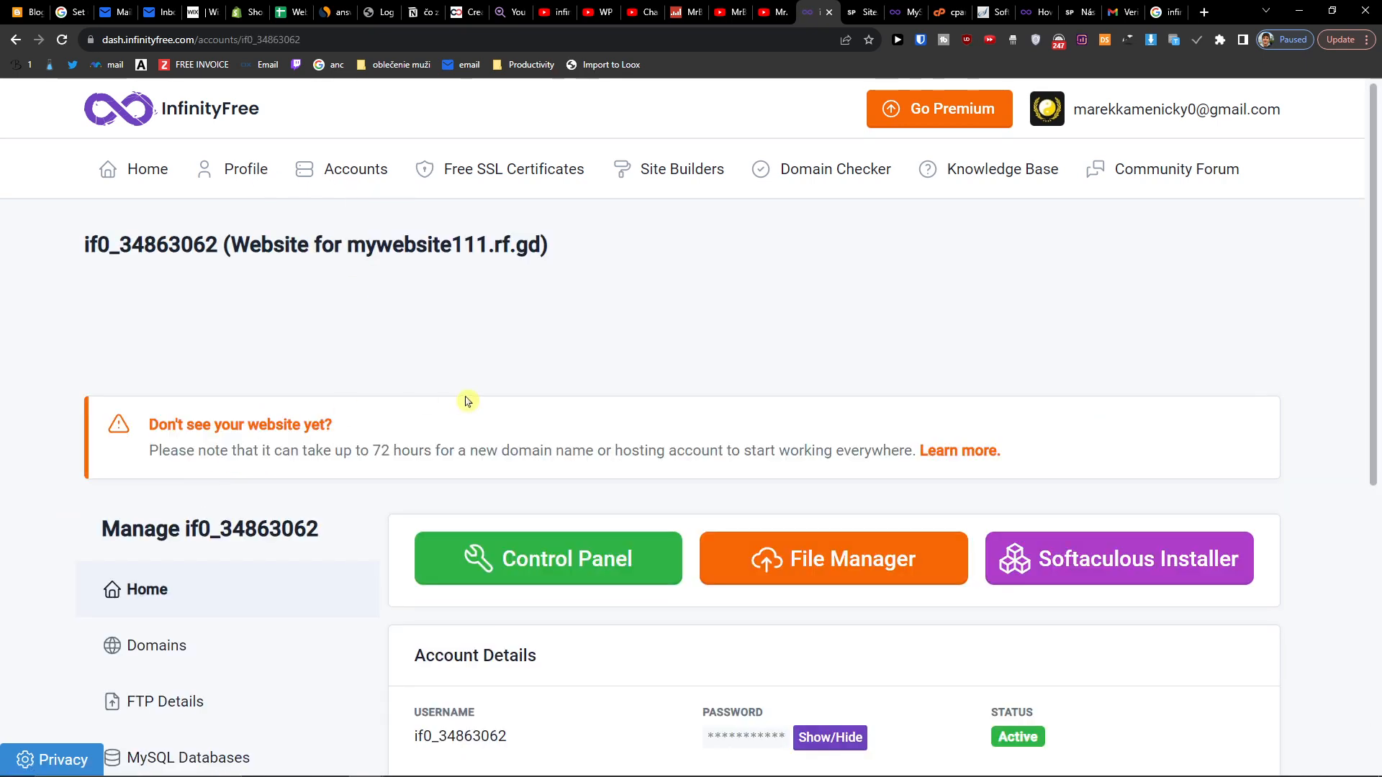
pyautogui.scroll(-3)
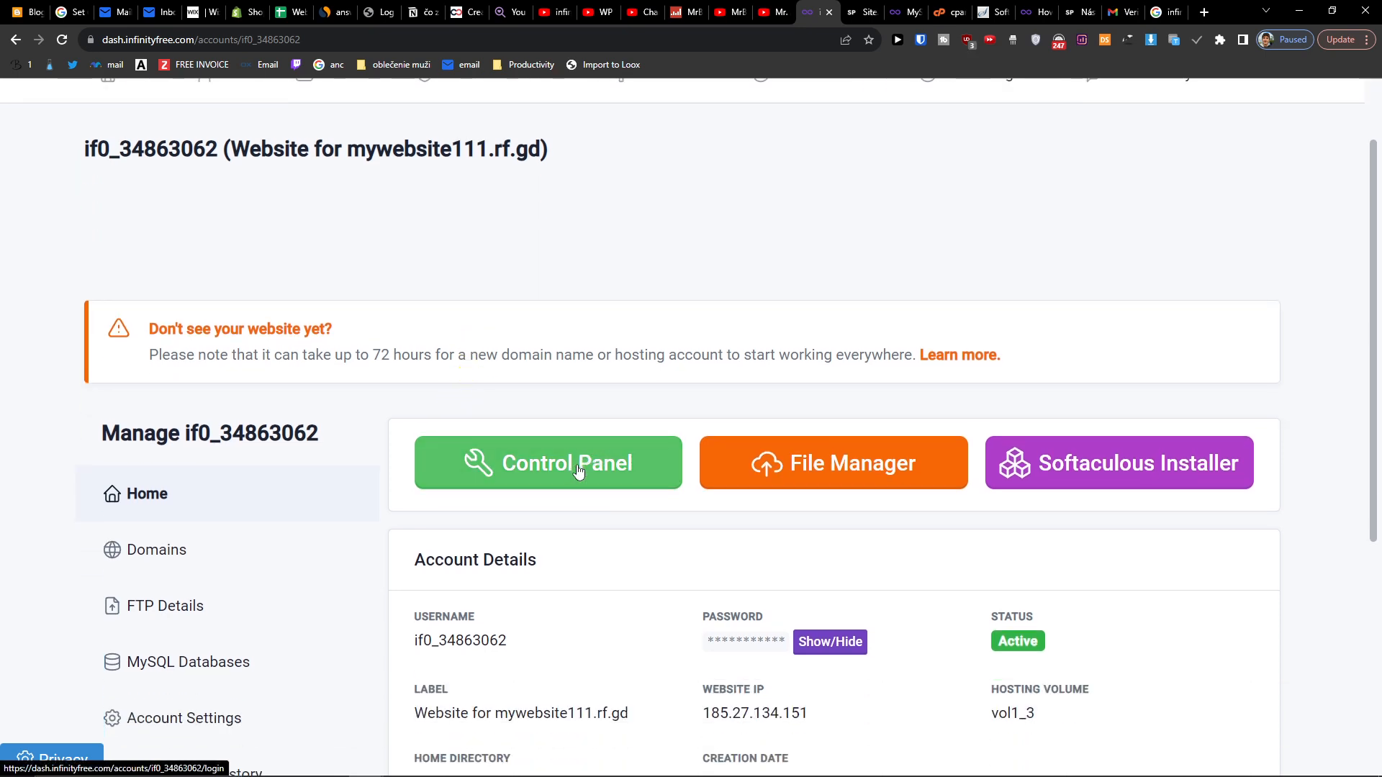
# Open the account's cPanel and scroll down to the Software section.
pyautogui.click(547, 463)
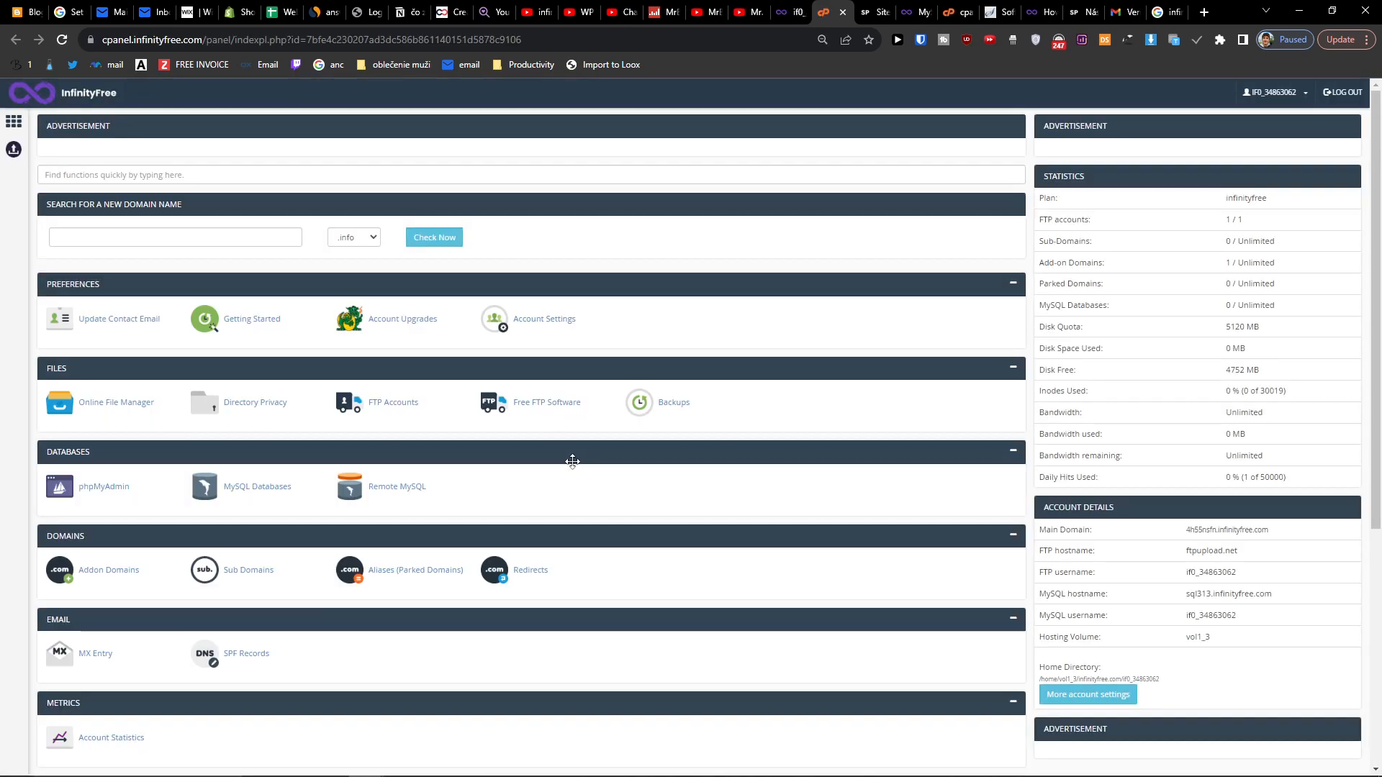
pyautogui.moveTo(483, 341)
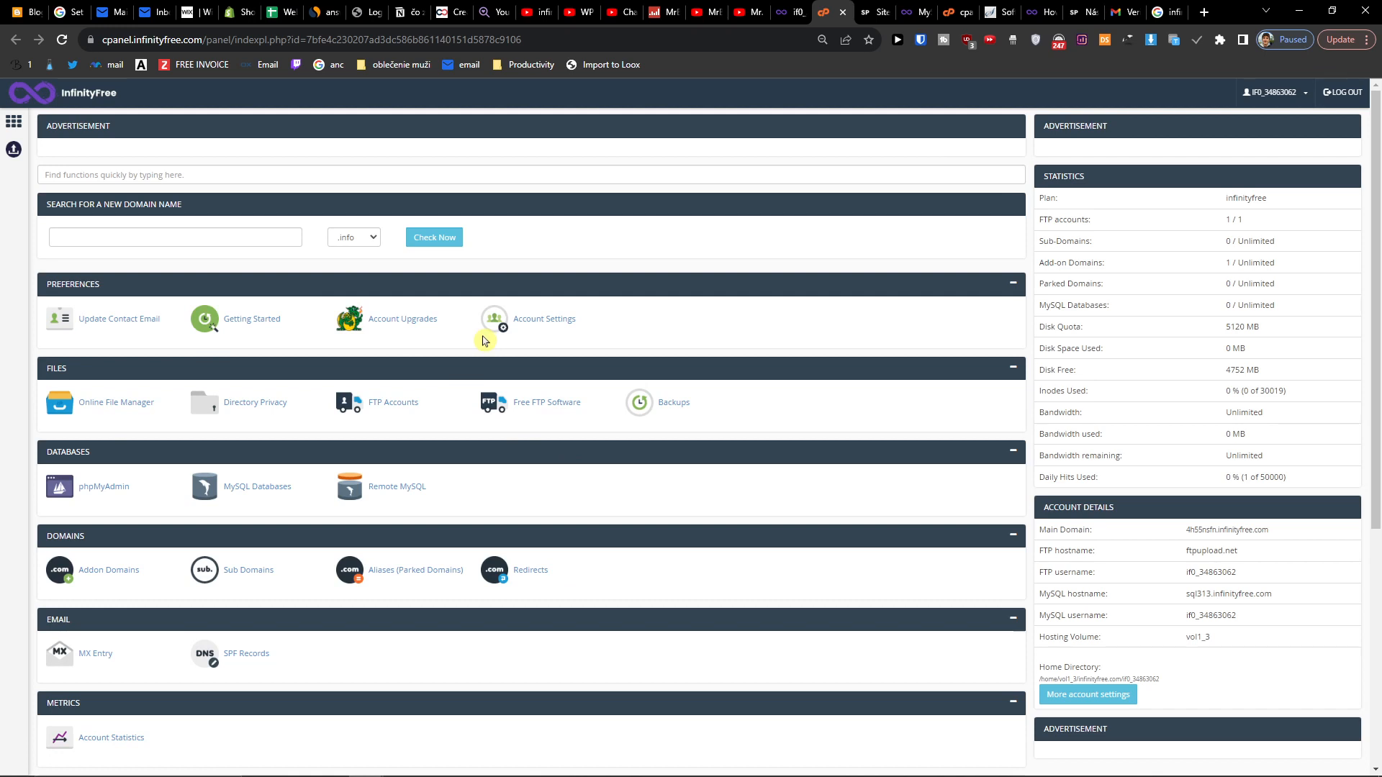
pyautogui.moveTo(339, 267)
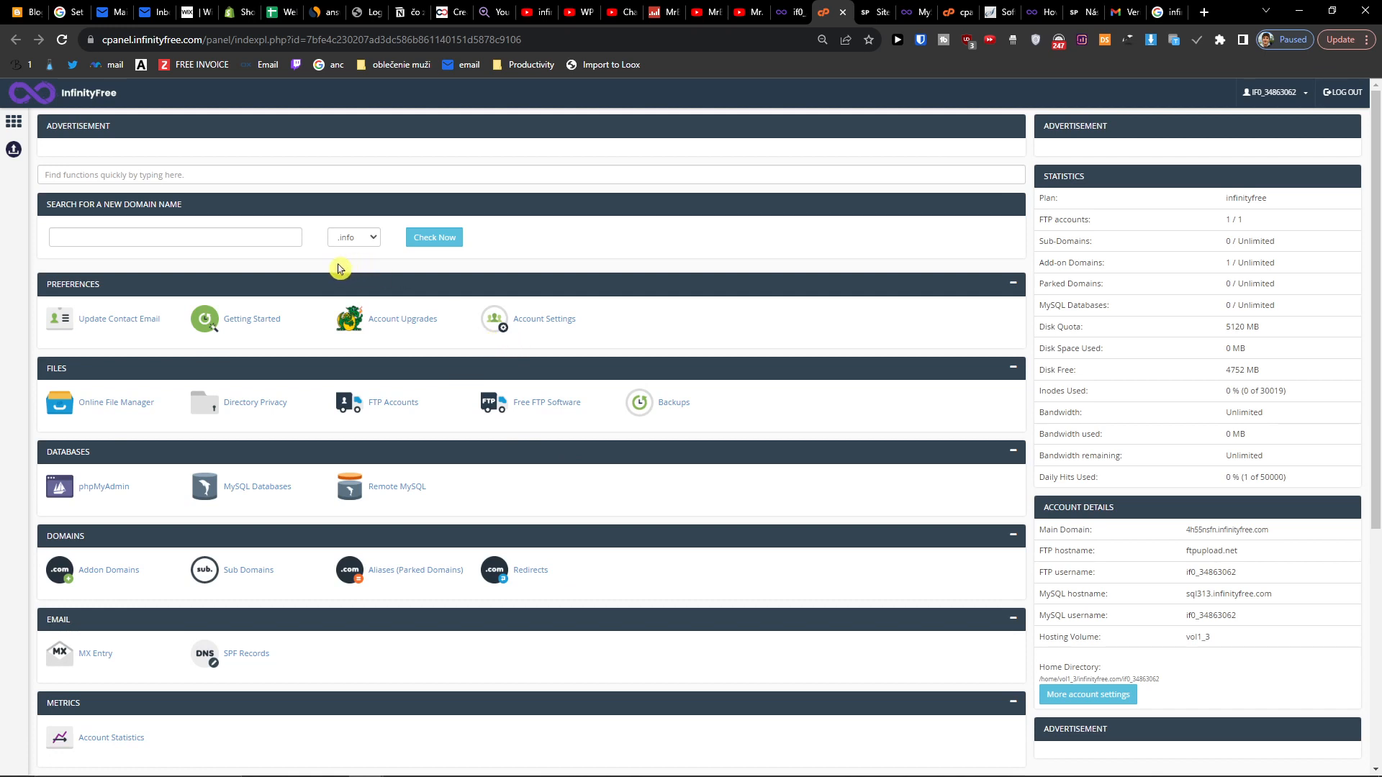
pyautogui.scroll(-3)
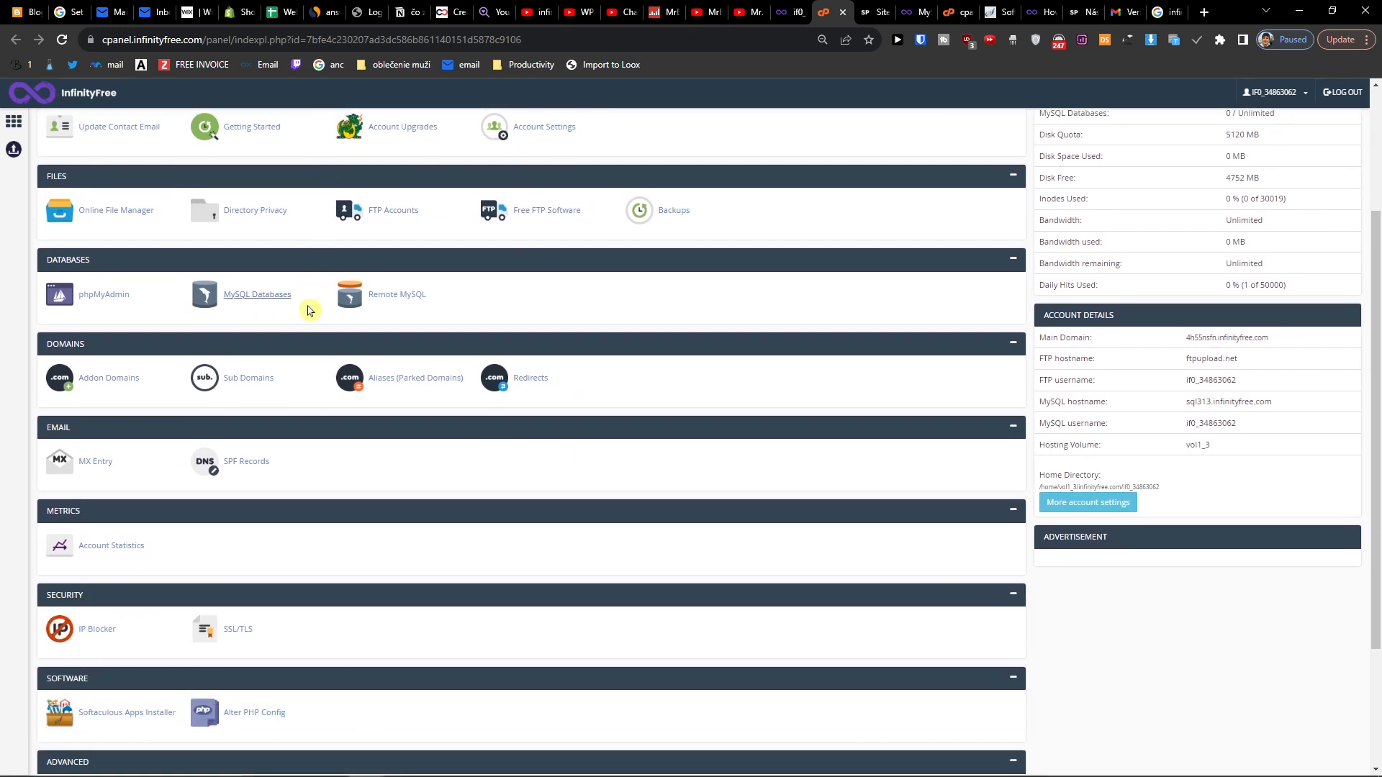
pyautogui.scroll(-3)
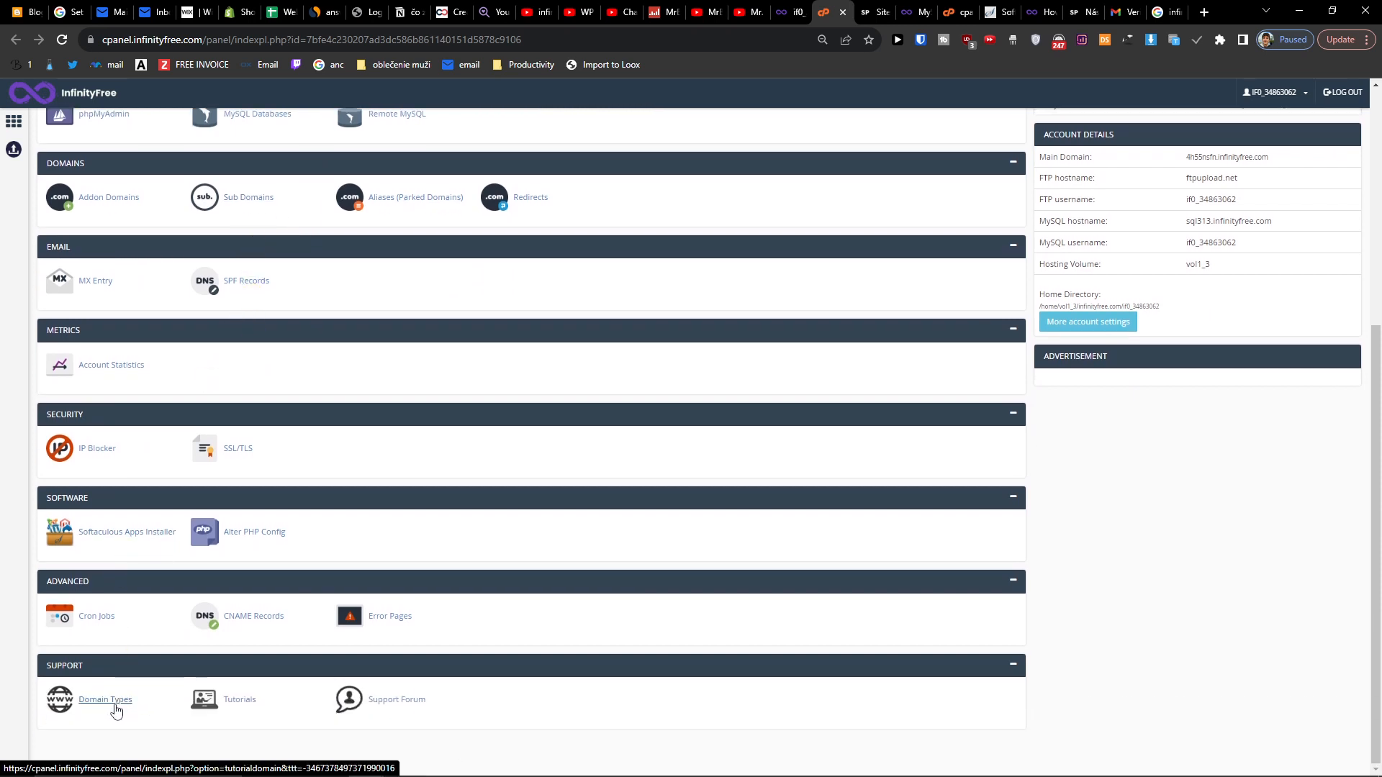
pyautogui.moveTo(125, 531)
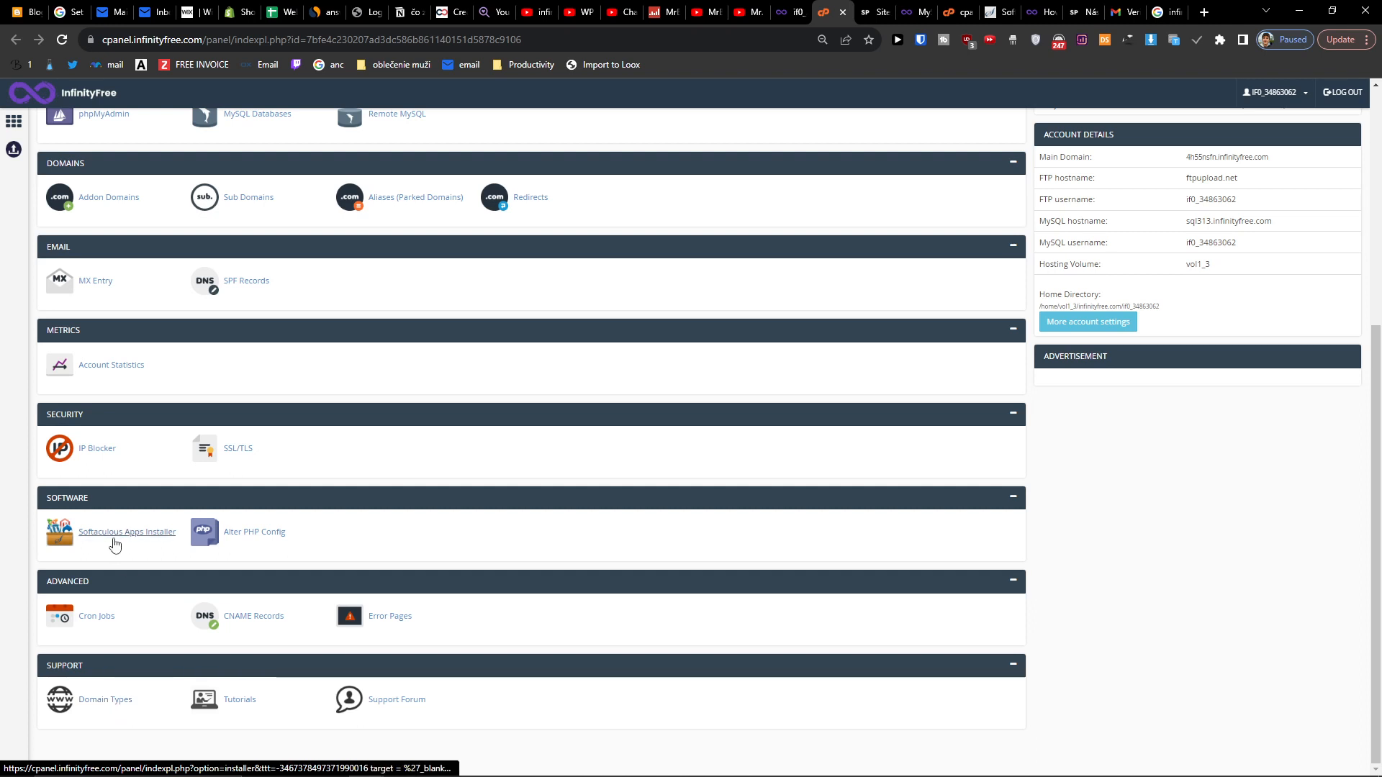
# Launch the Softaculous Apps Installer from the cPanel Software section.
pyautogui.click(127, 531)
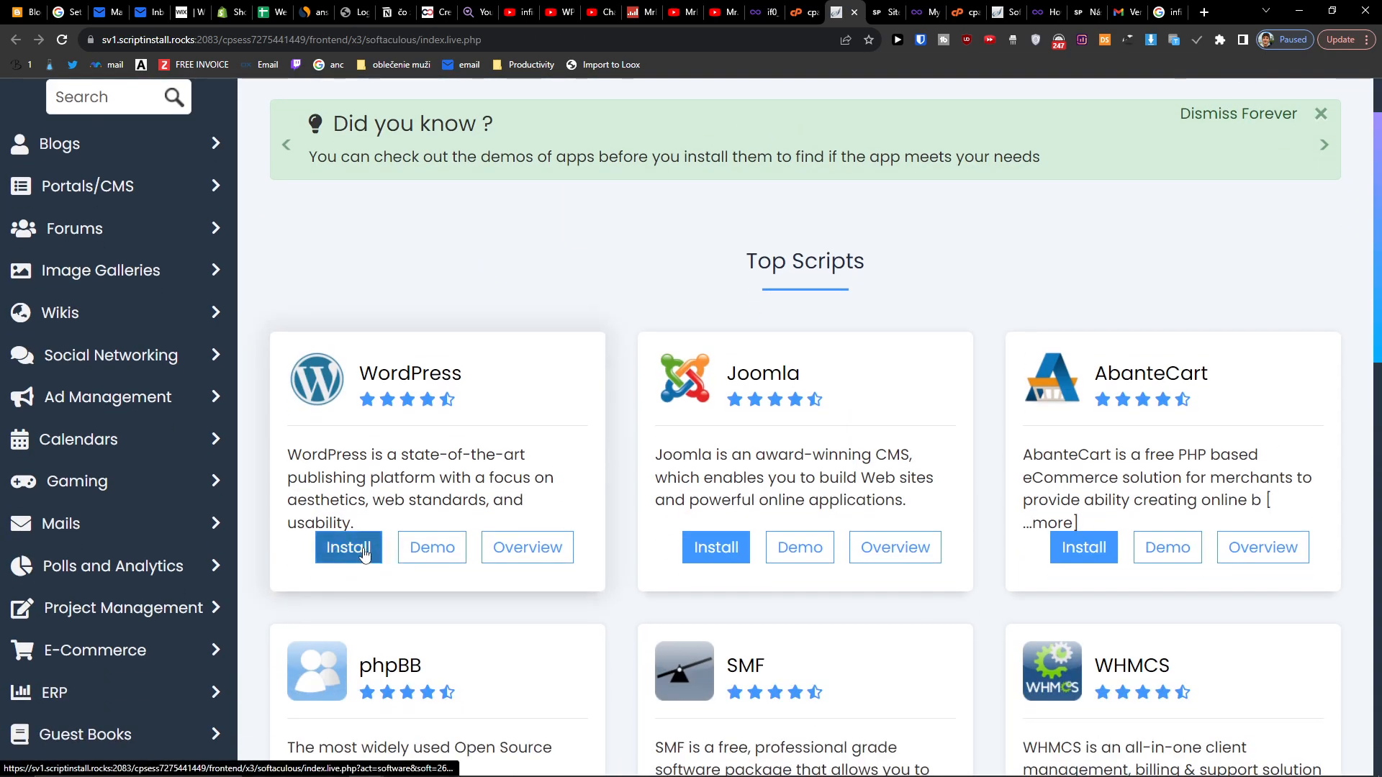
# Start a WordPress installation and review the site description field.
pyautogui.click(347, 547)
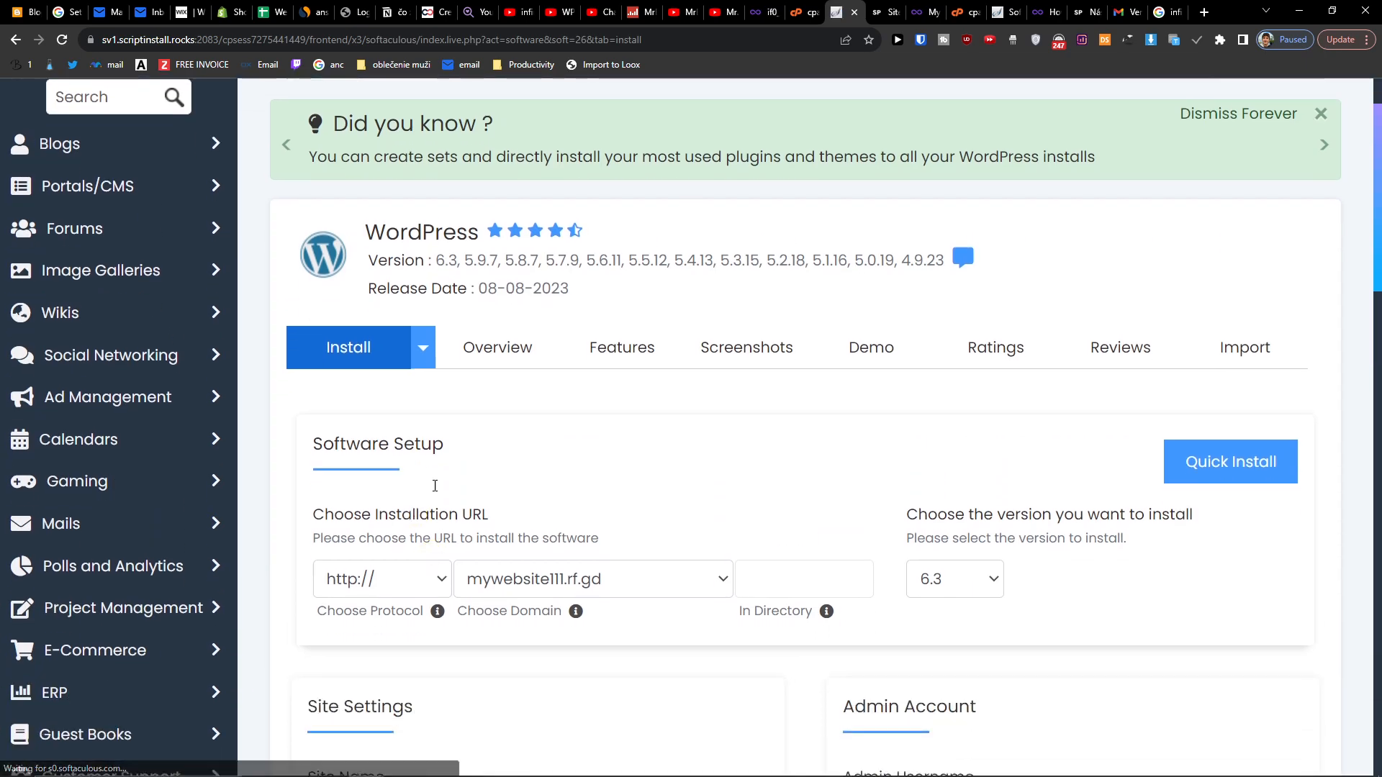
pyautogui.scroll(-3)
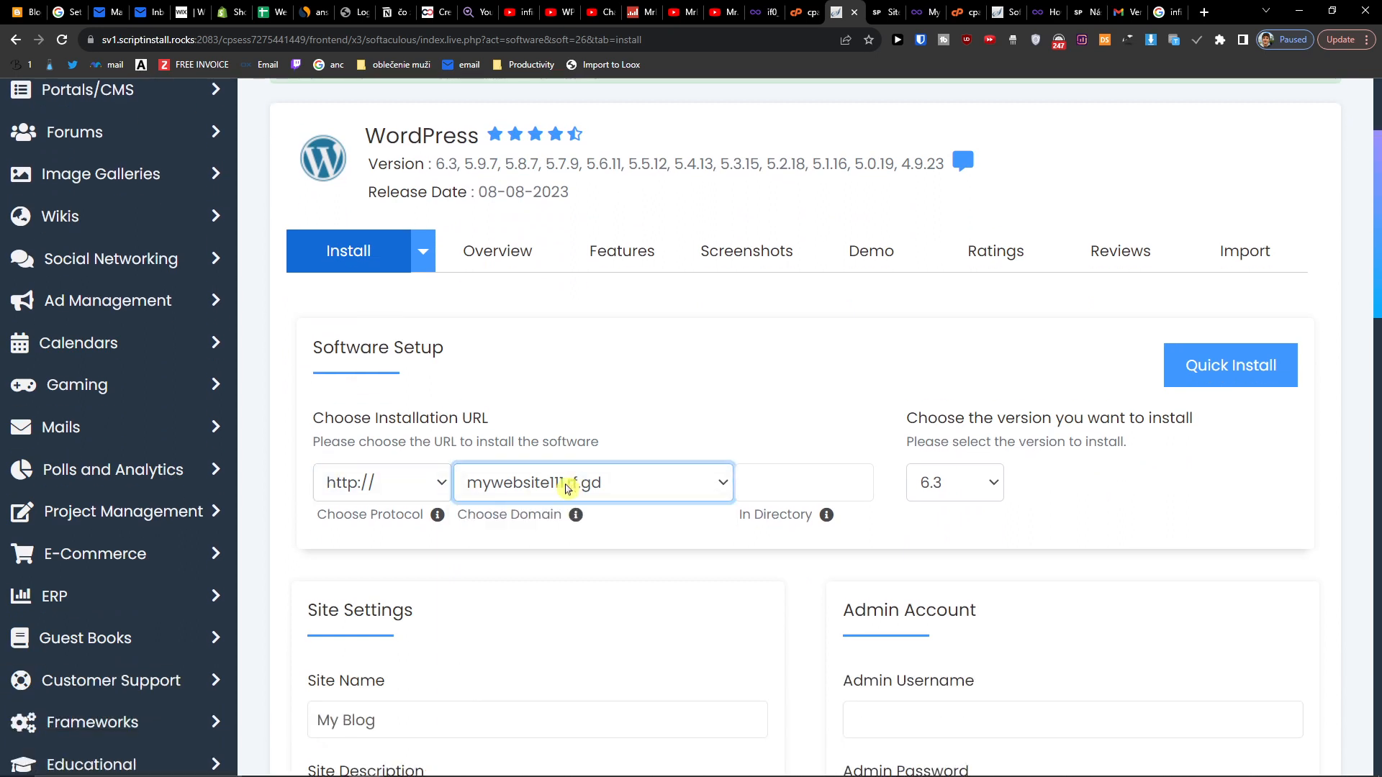
pyautogui.scroll(-3)
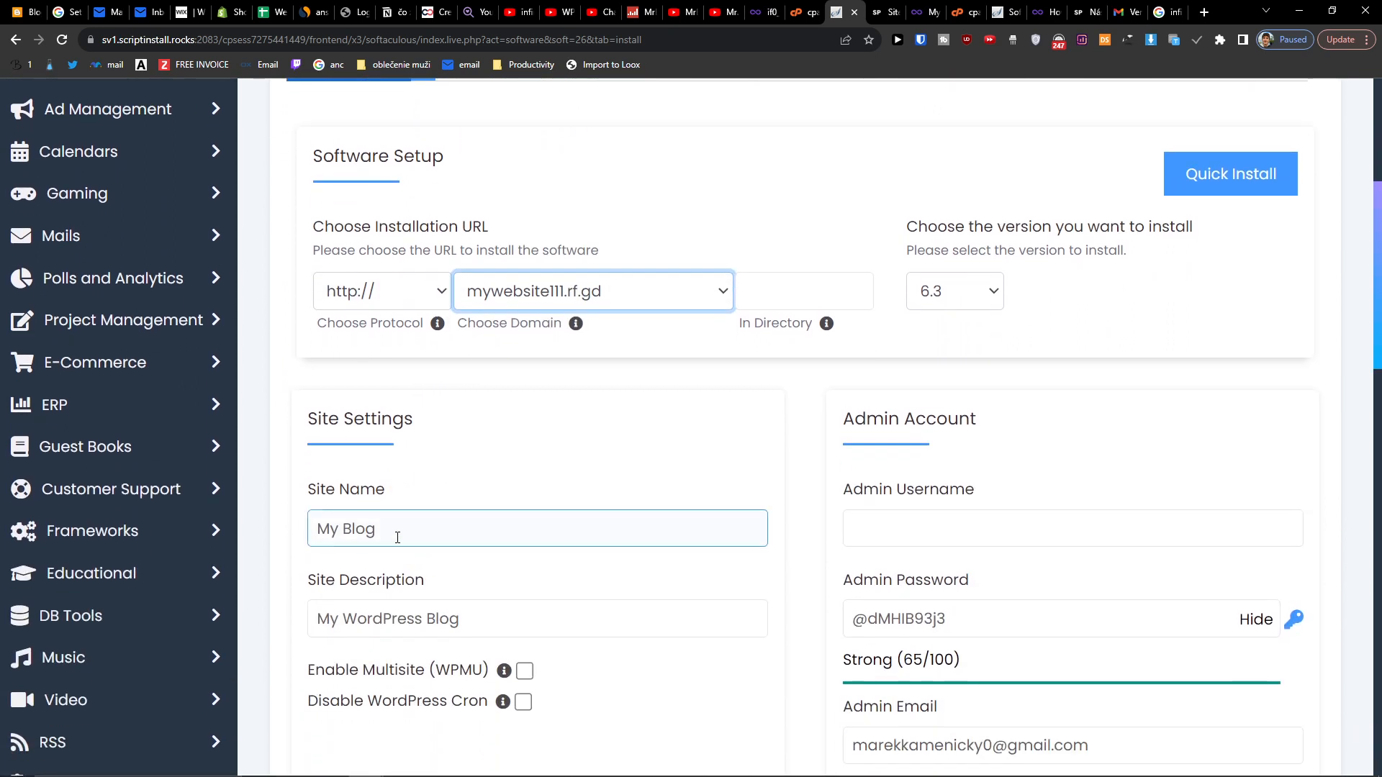
pyautogui.click(537, 617)
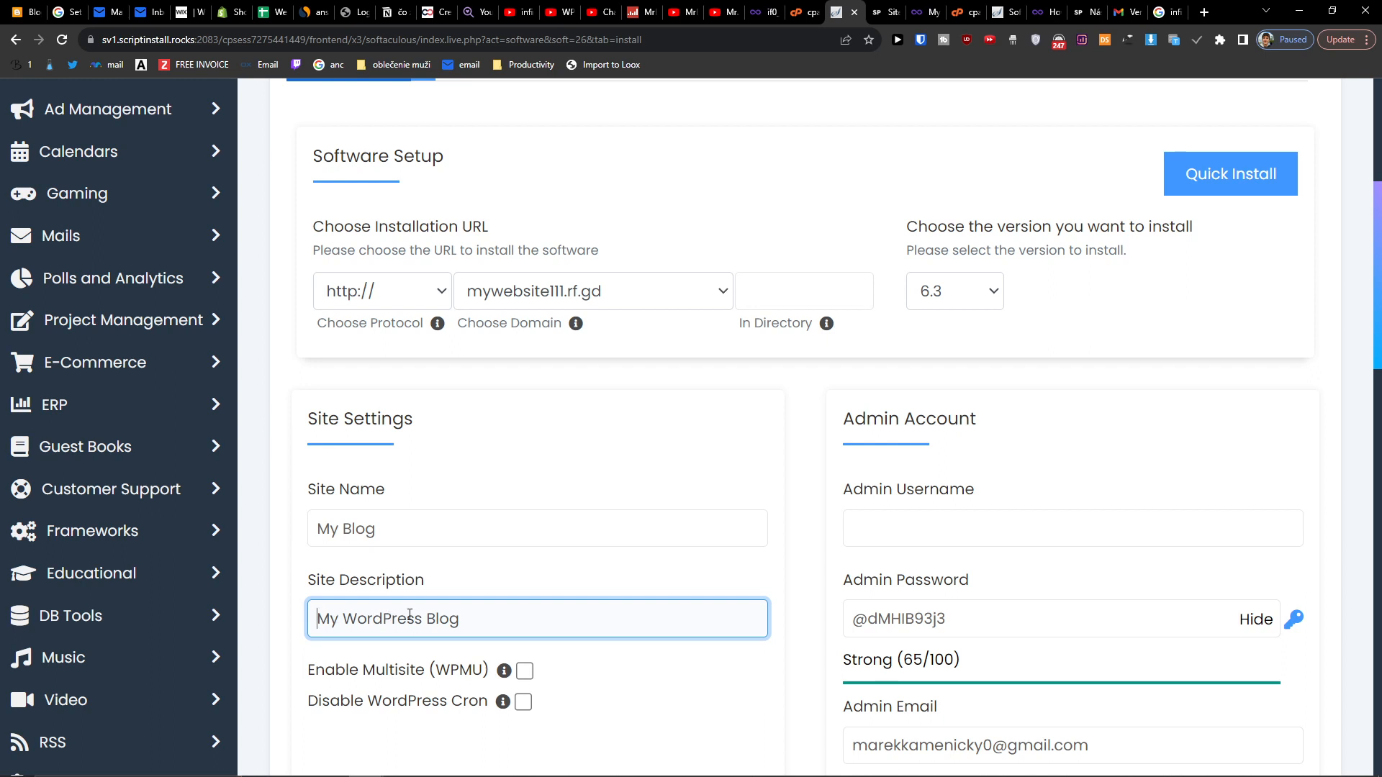
# Fill in the admin account fields, starting with username 'Sunwe1111'.
pyautogui.click(1072, 528)
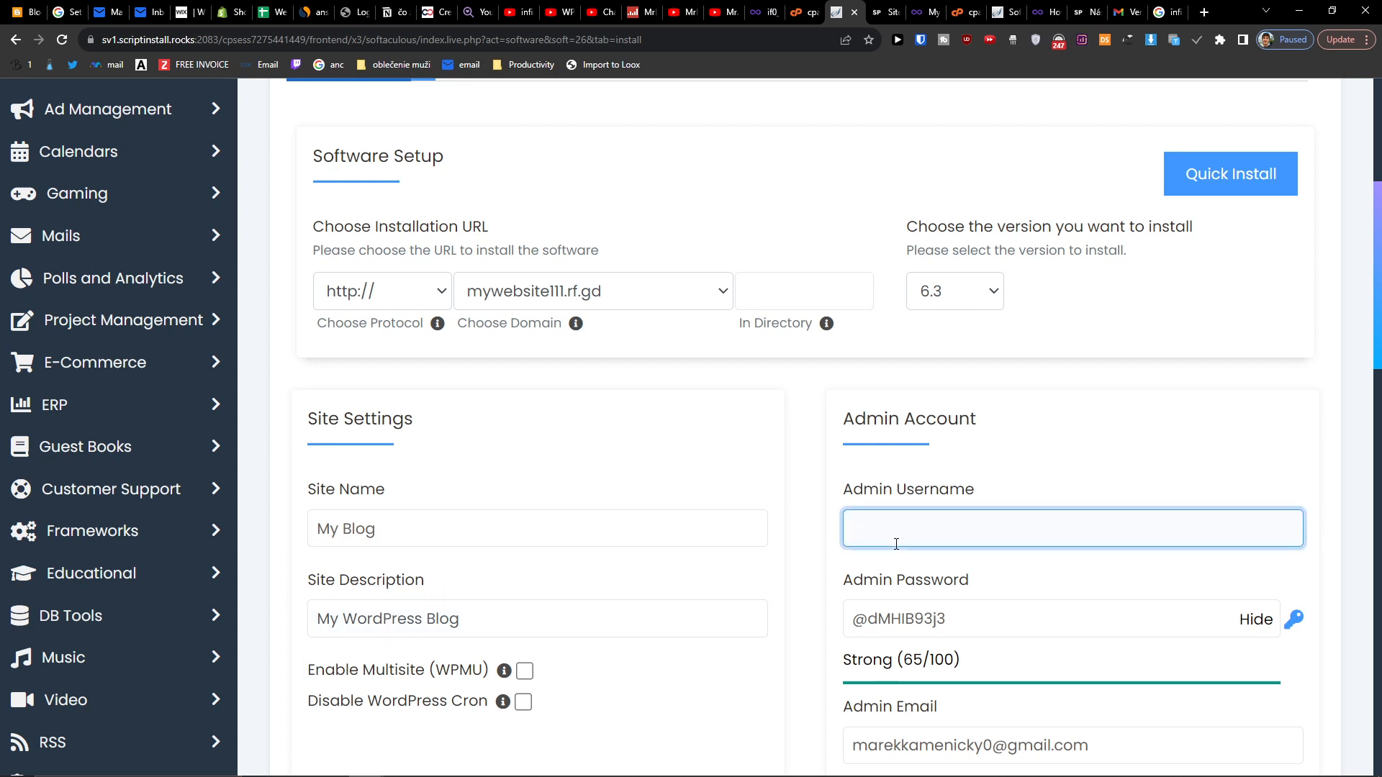
pyautogui.write('Sunwe11111')
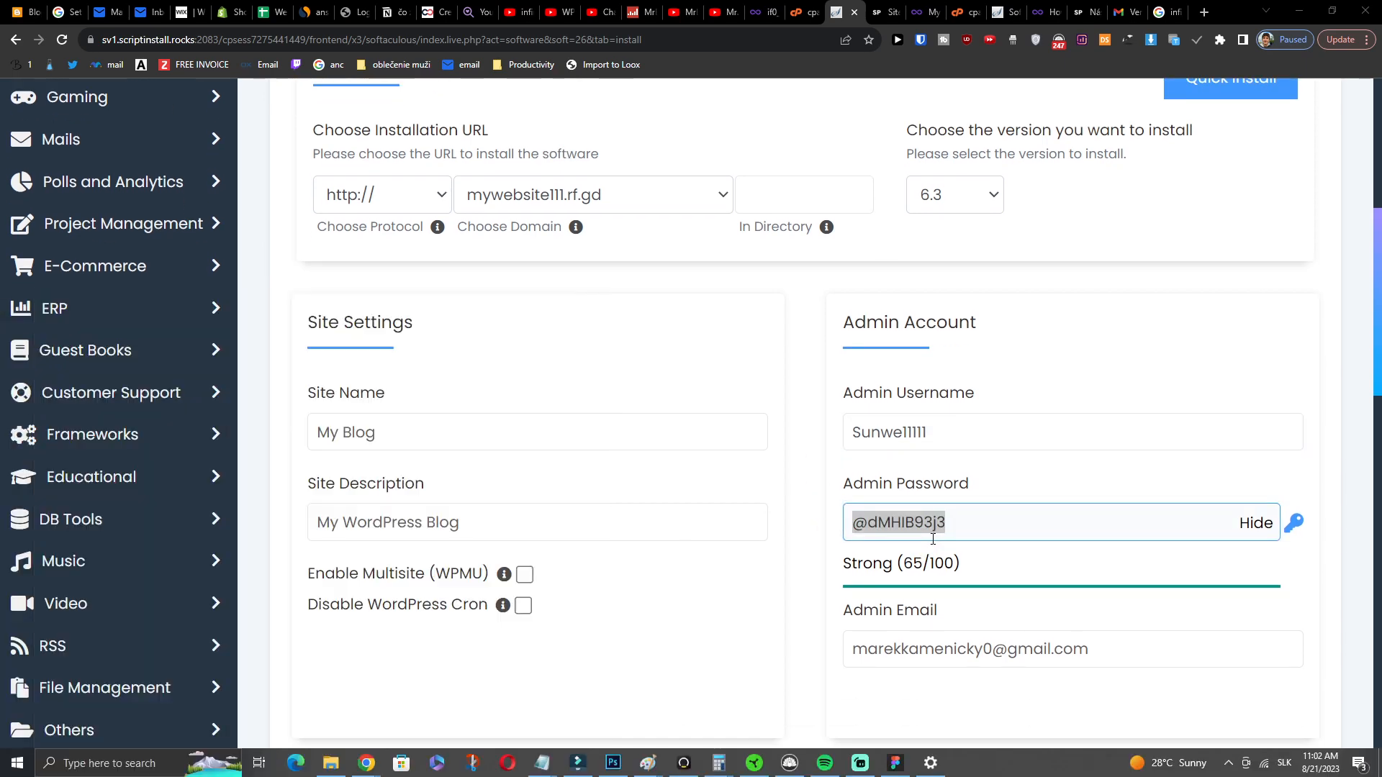
pyautogui.write('no')
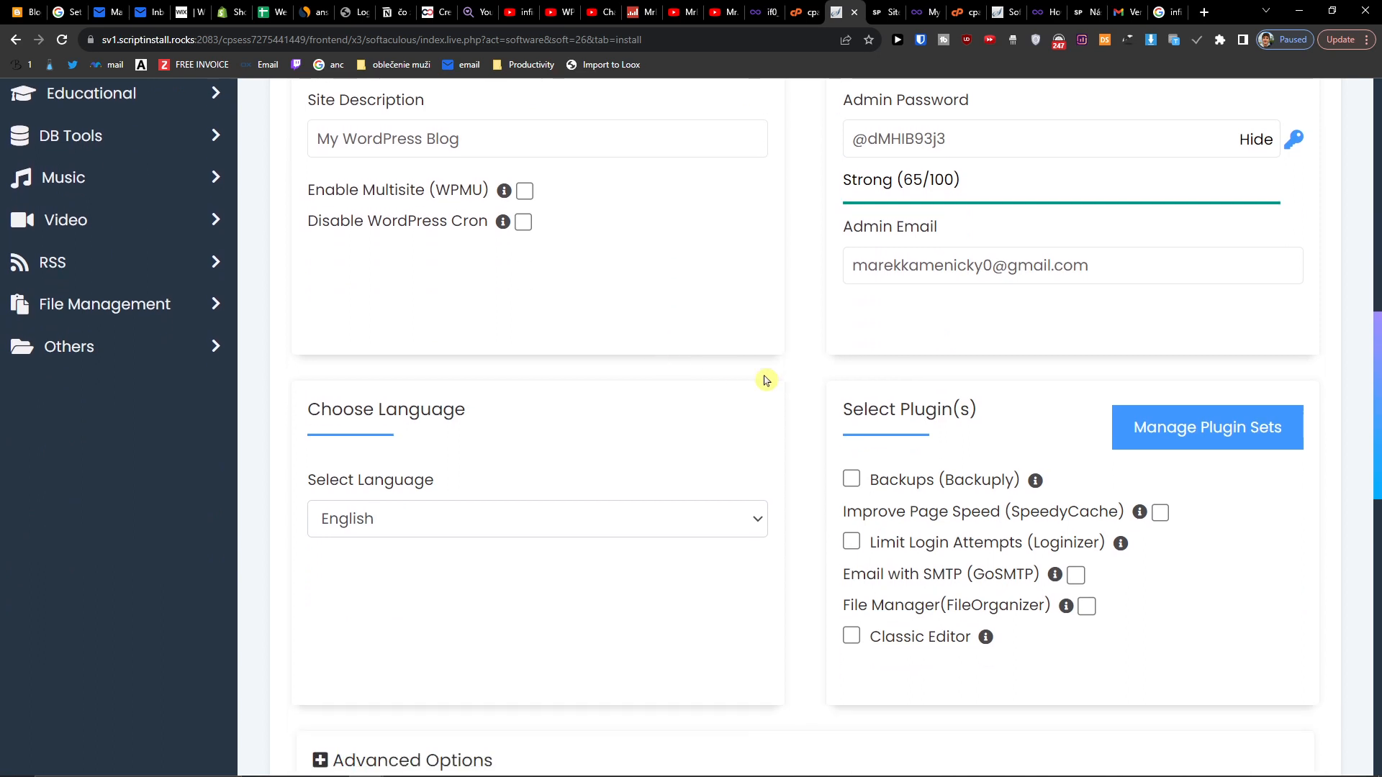
# Tick the Backuply backup plugin and scroll down to the theme choices.
pyautogui.click(852, 479)
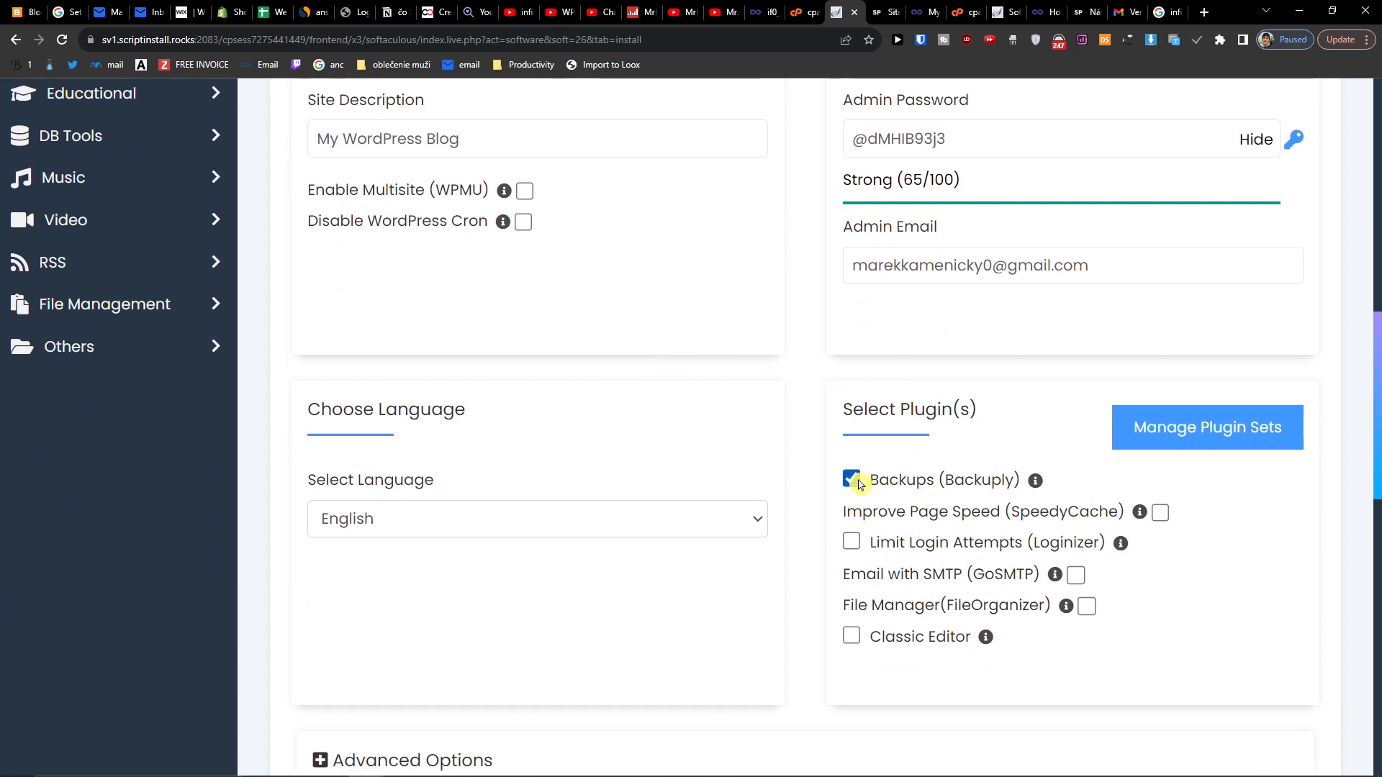
pyautogui.click(851, 480)
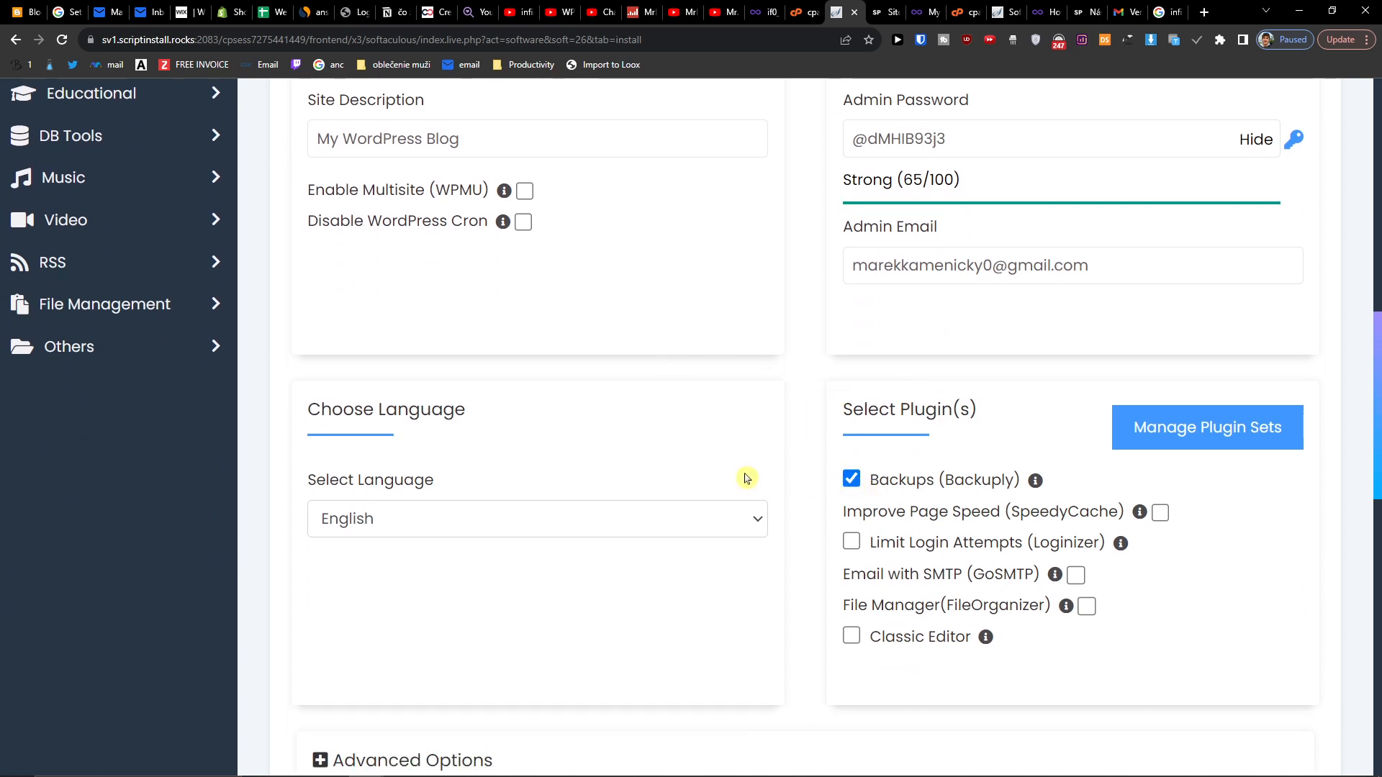
pyautogui.scroll(-3)
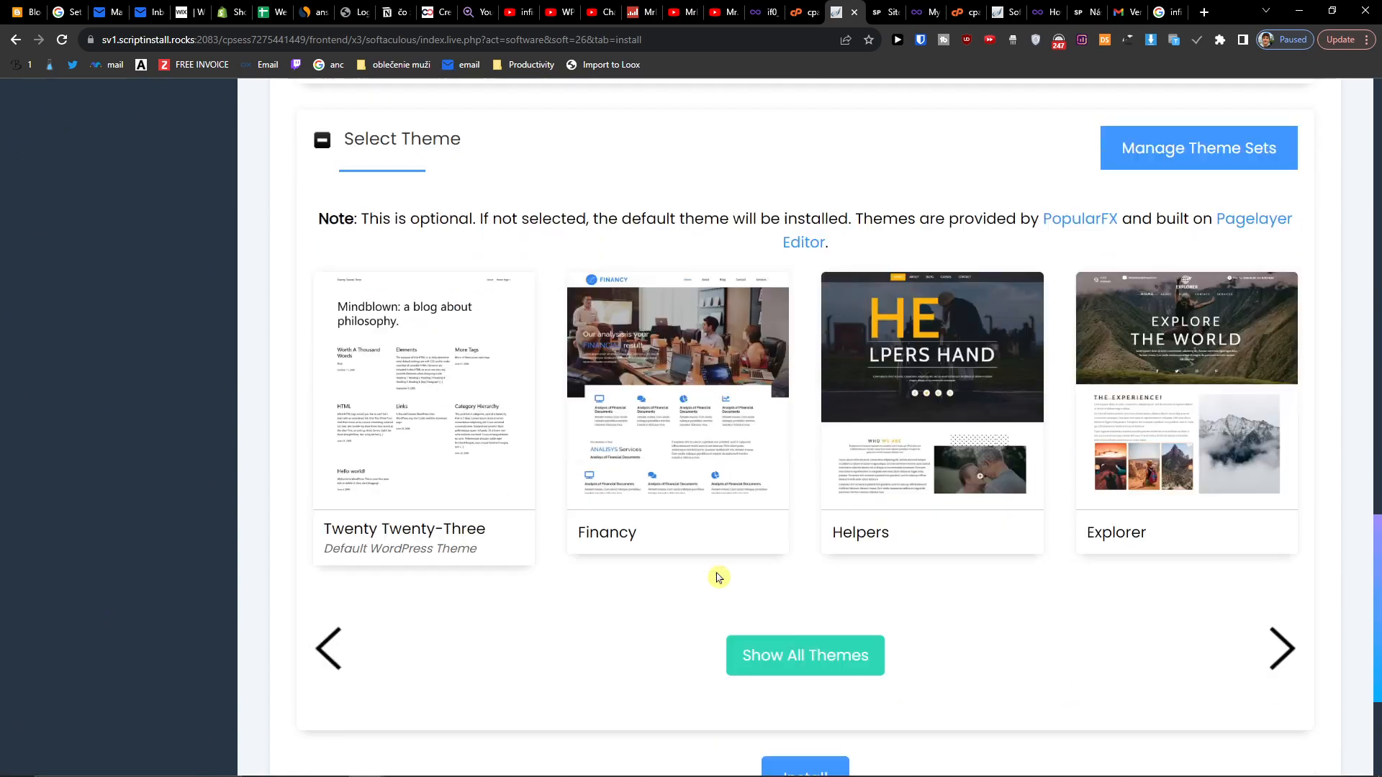
pyautogui.scroll(-3)
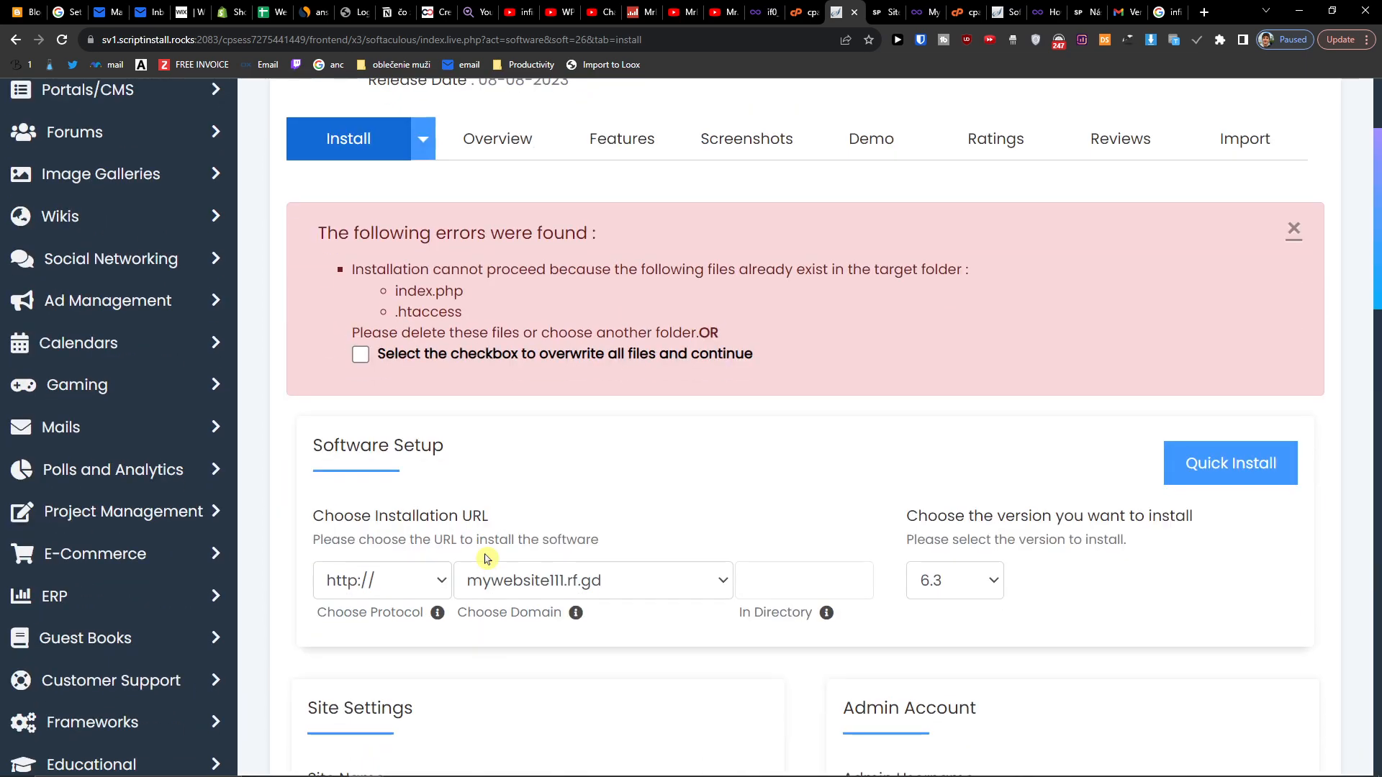
# Drag across the existing-files warning on the Softaculous install page.
pyautogui.moveTo(597, 269); pyautogui.dragTo(958, 270)
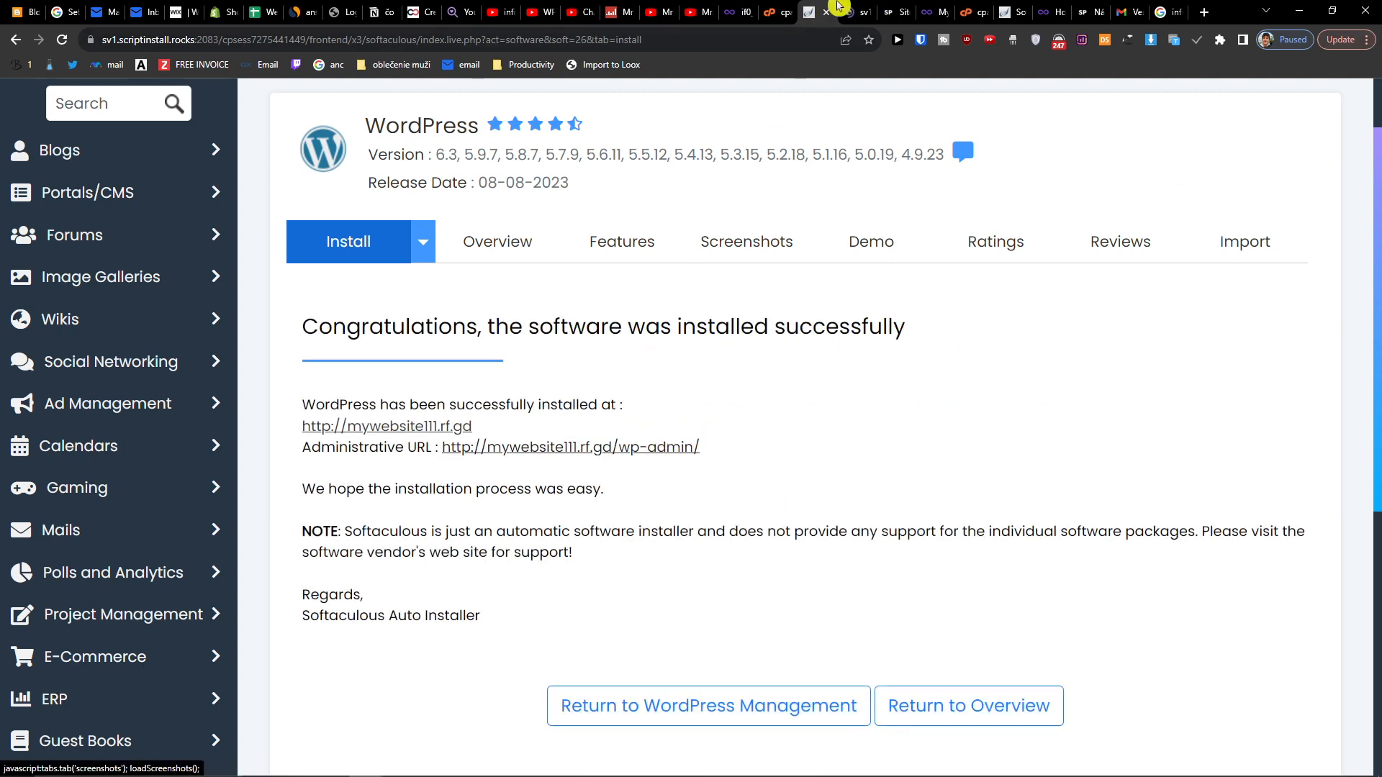
pyautogui.scroll(-3)
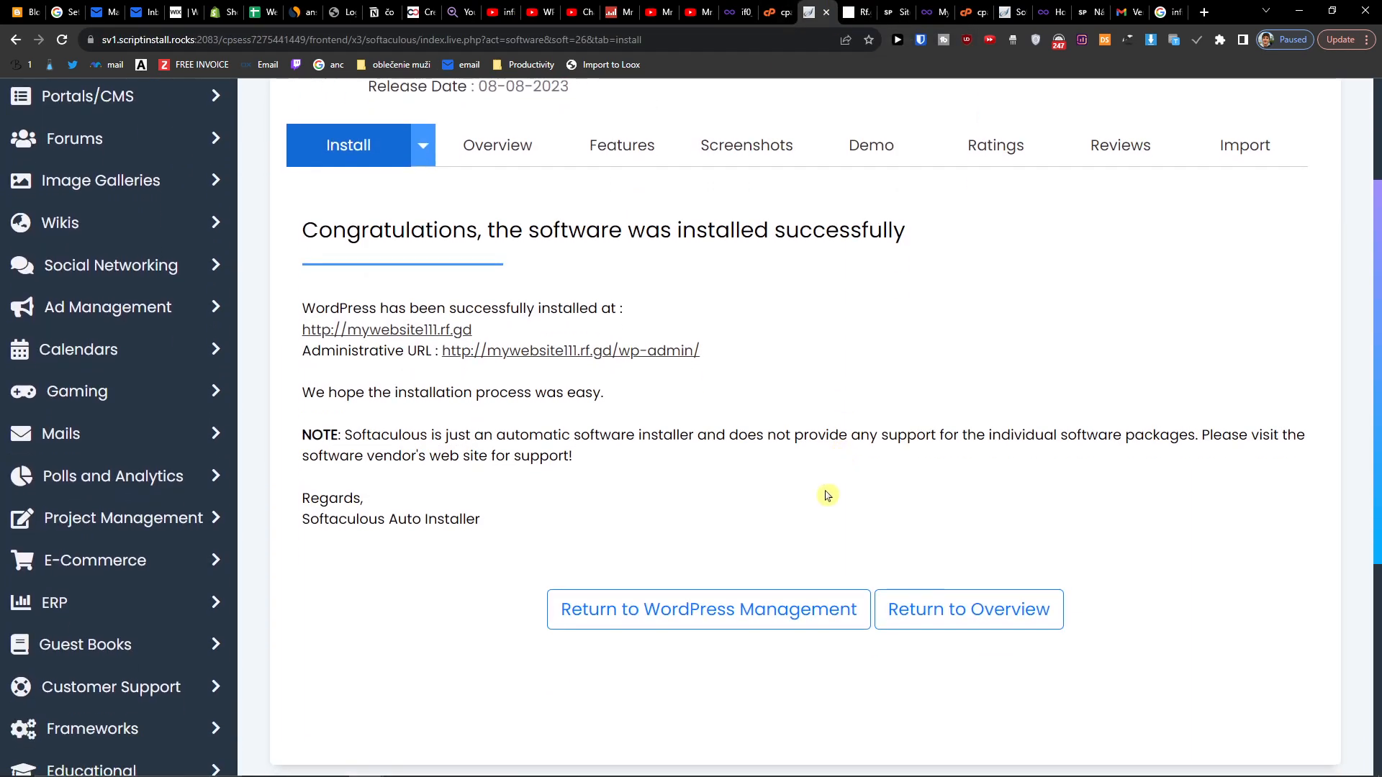
pyautogui.moveTo(386, 329)
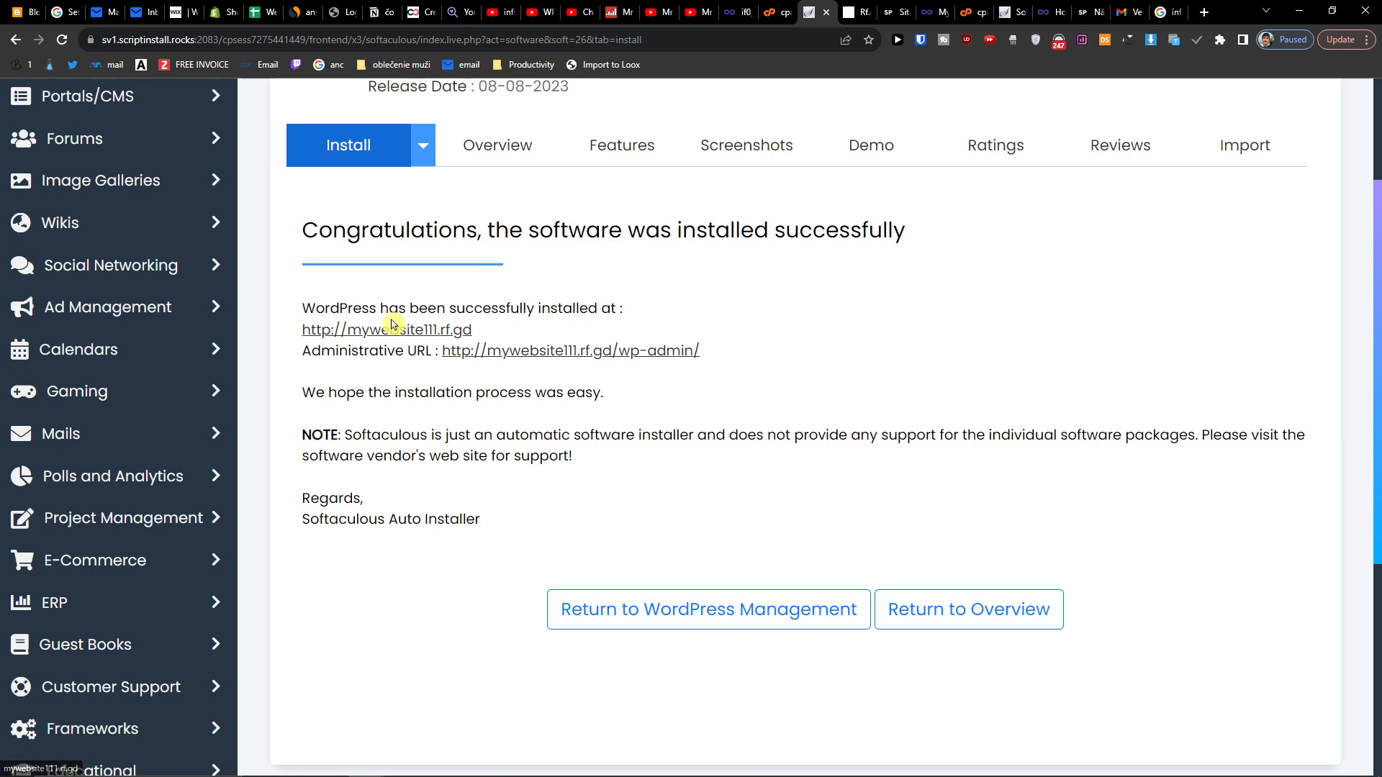
pyautogui.click(707, 609)
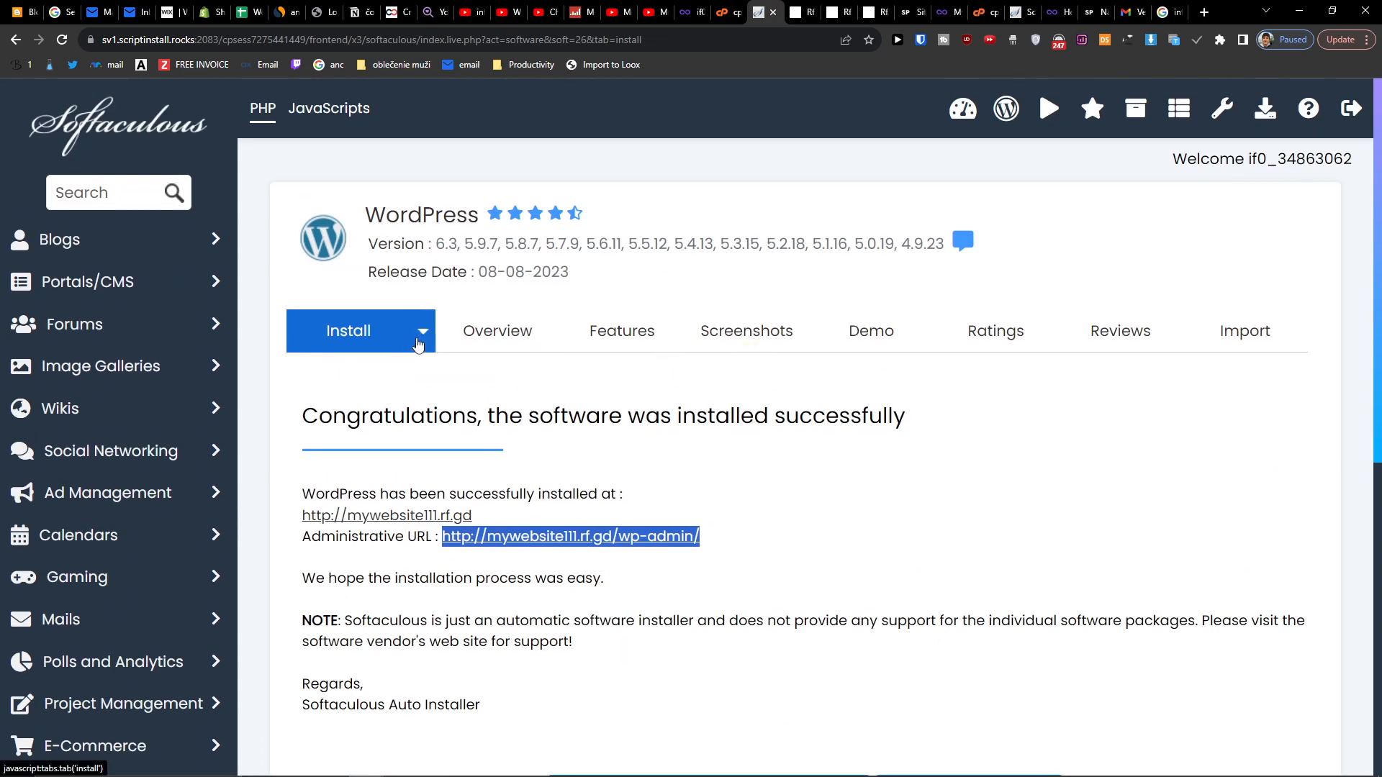
pyautogui.click(420, 330)
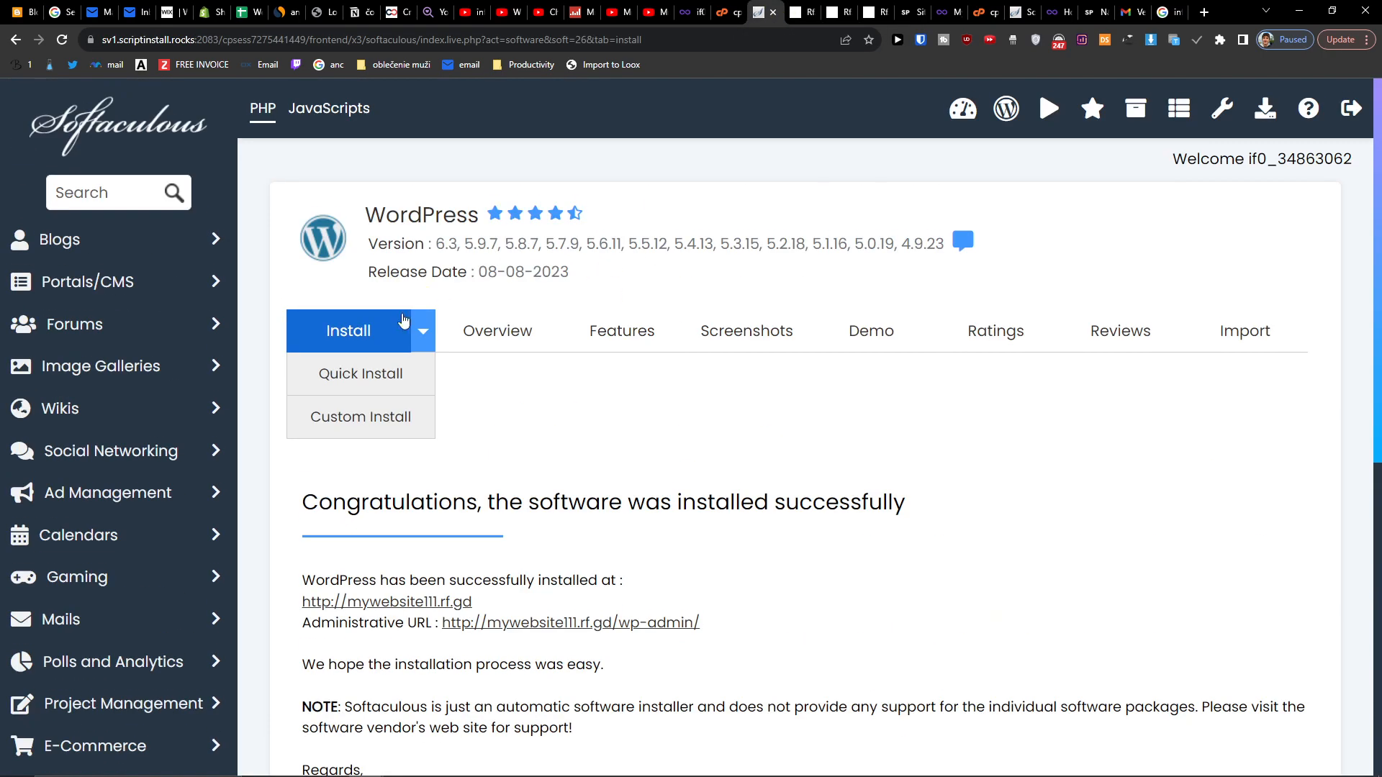
pyautogui.click(496, 330)
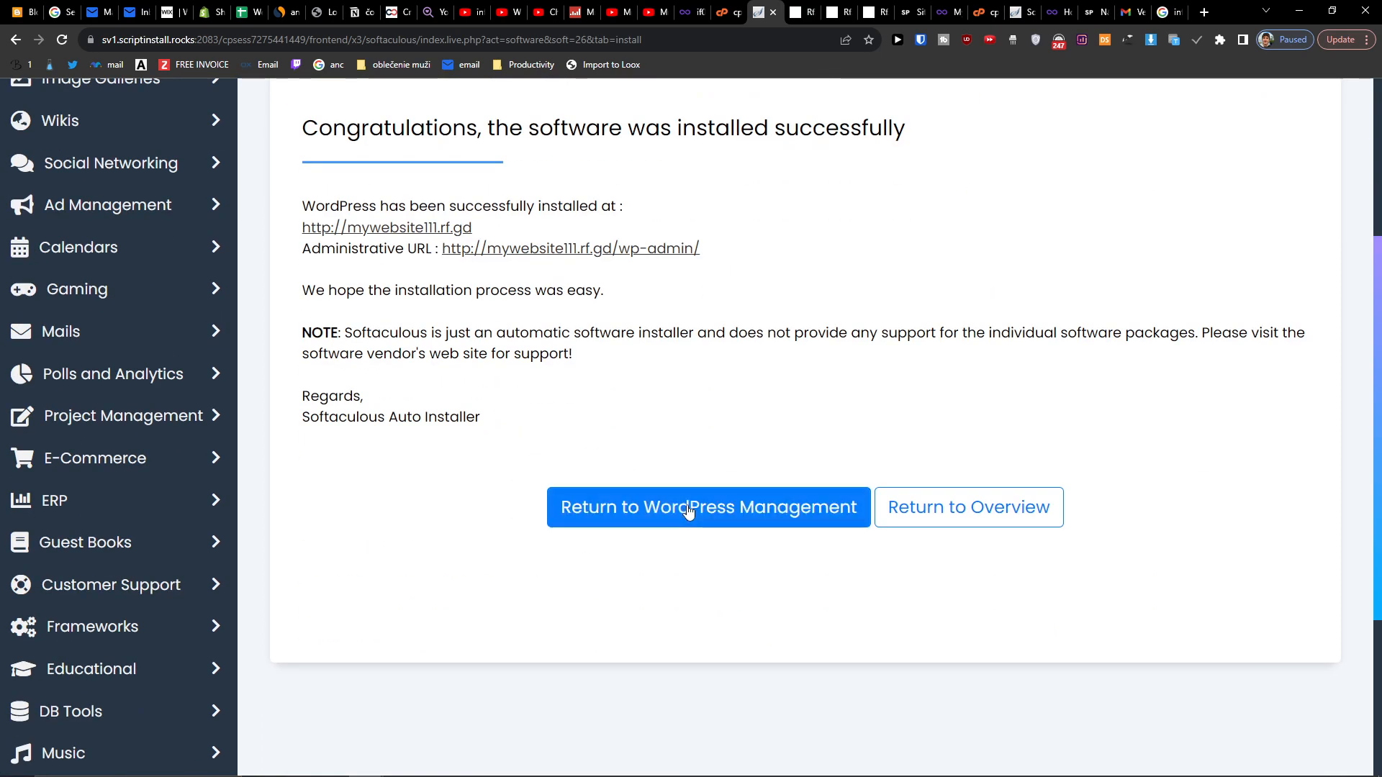
# Return to WordPress Management and scroll through the mywebsite111.rf.gd installation's settings.
pyautogui.click(707, 507)
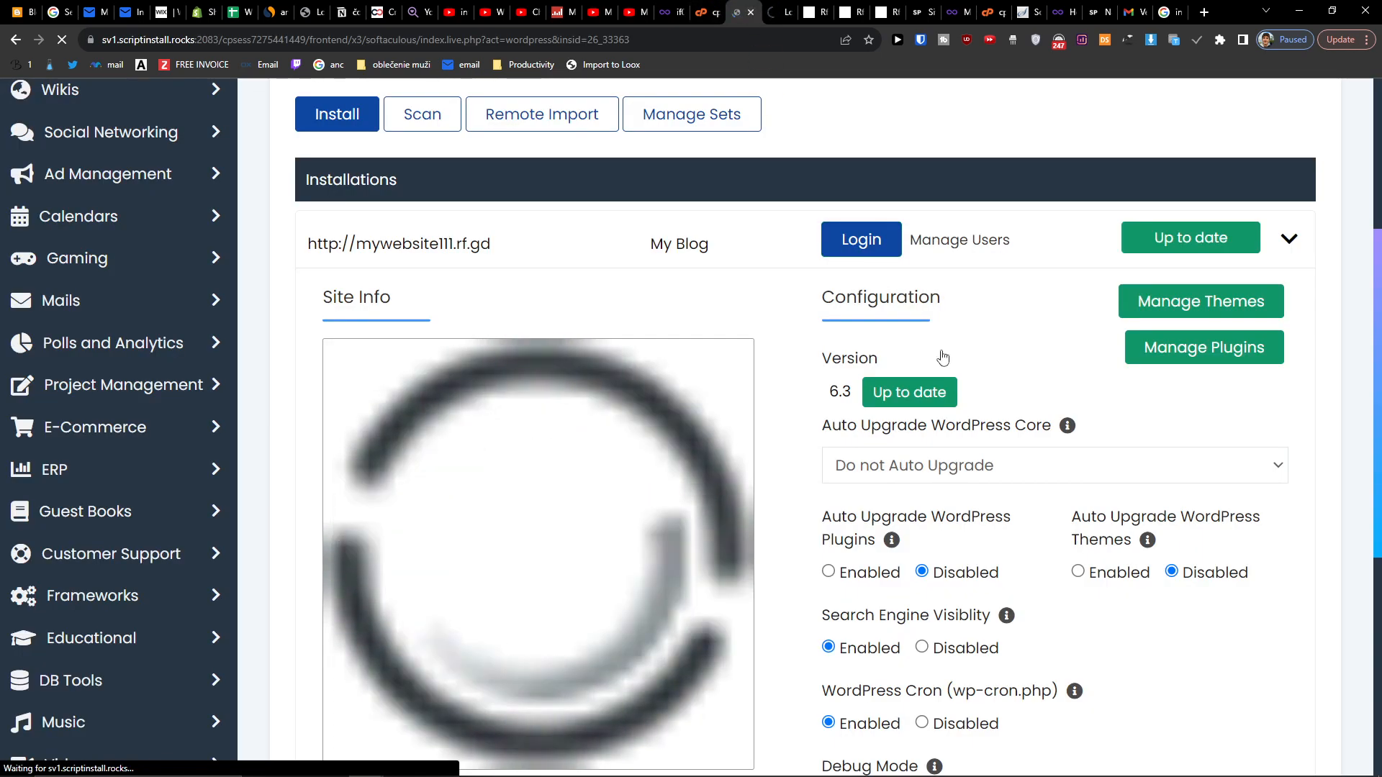
pyautogui.scroll(-3)
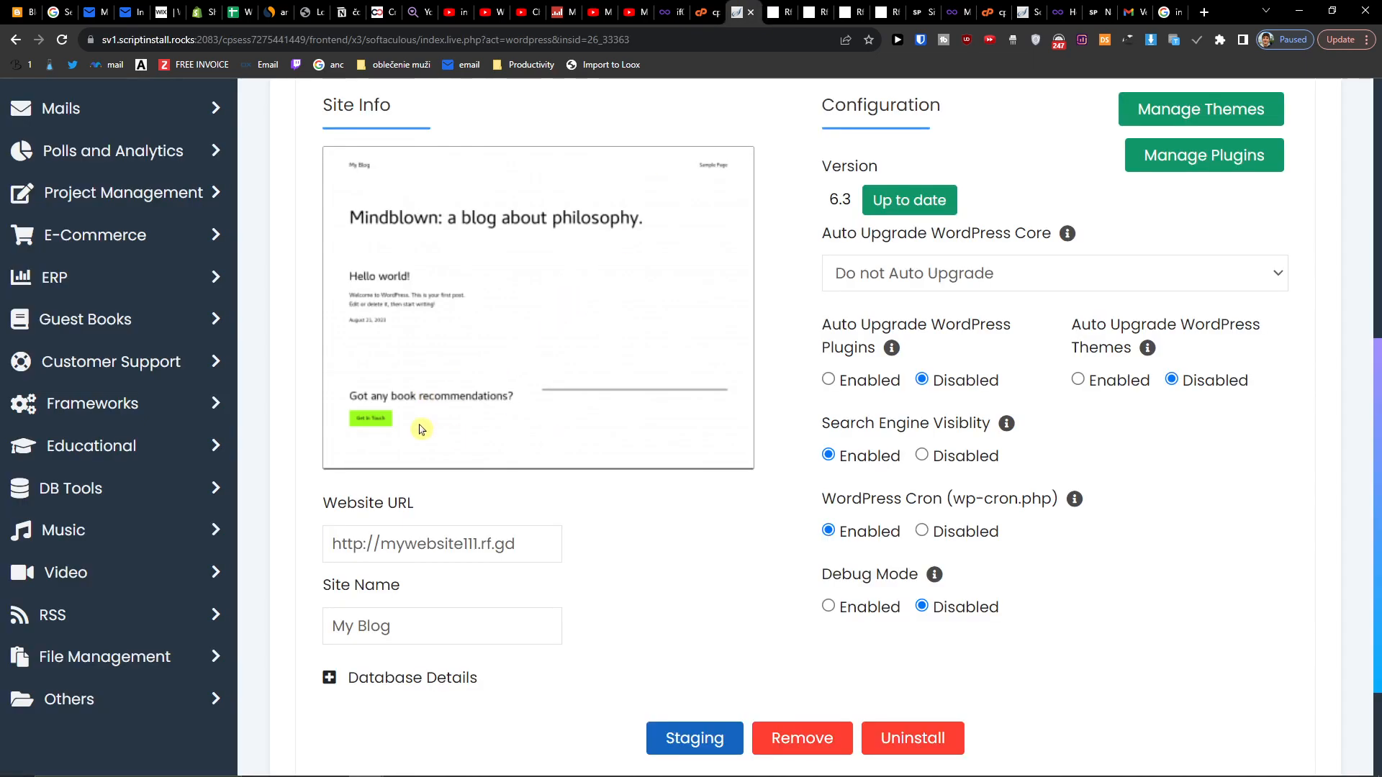
pyautogui.scroll(-3)
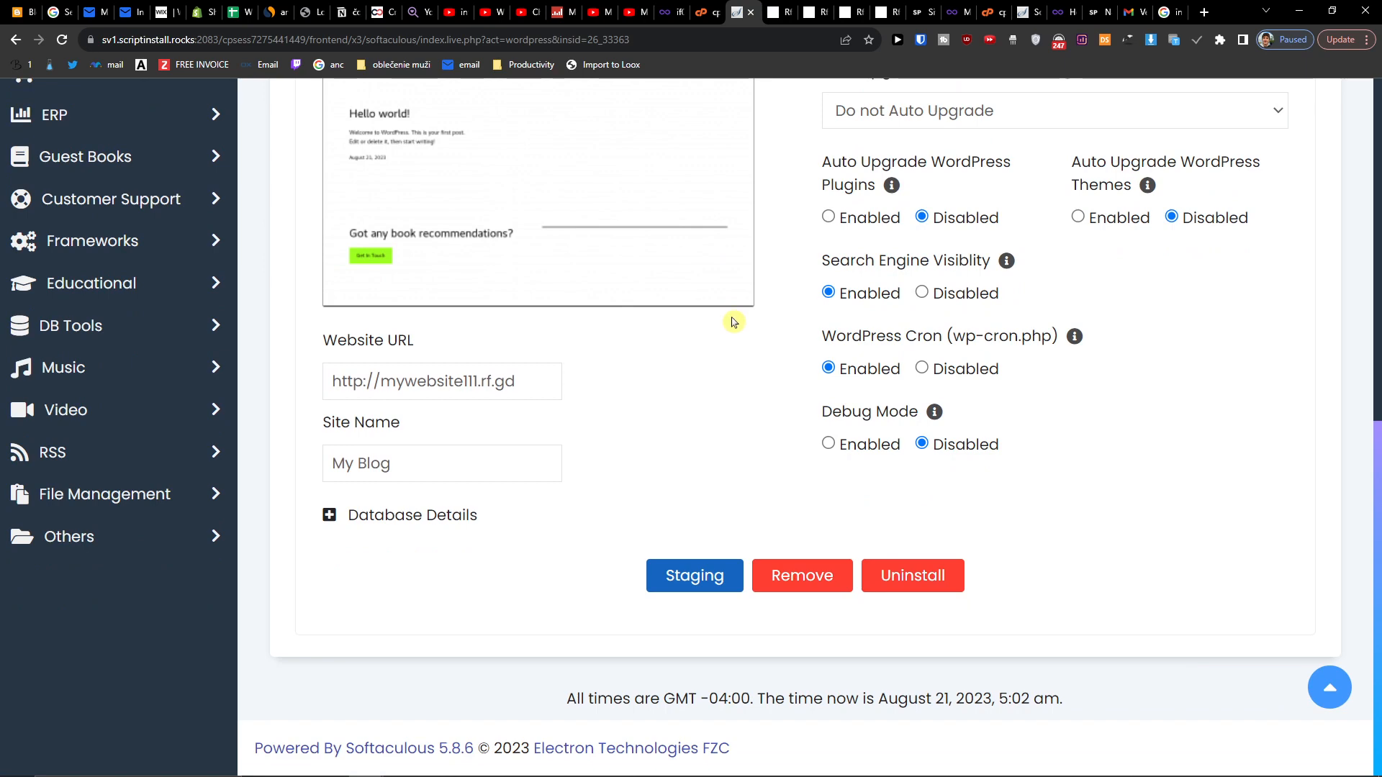
pyautogui.scroll(3)
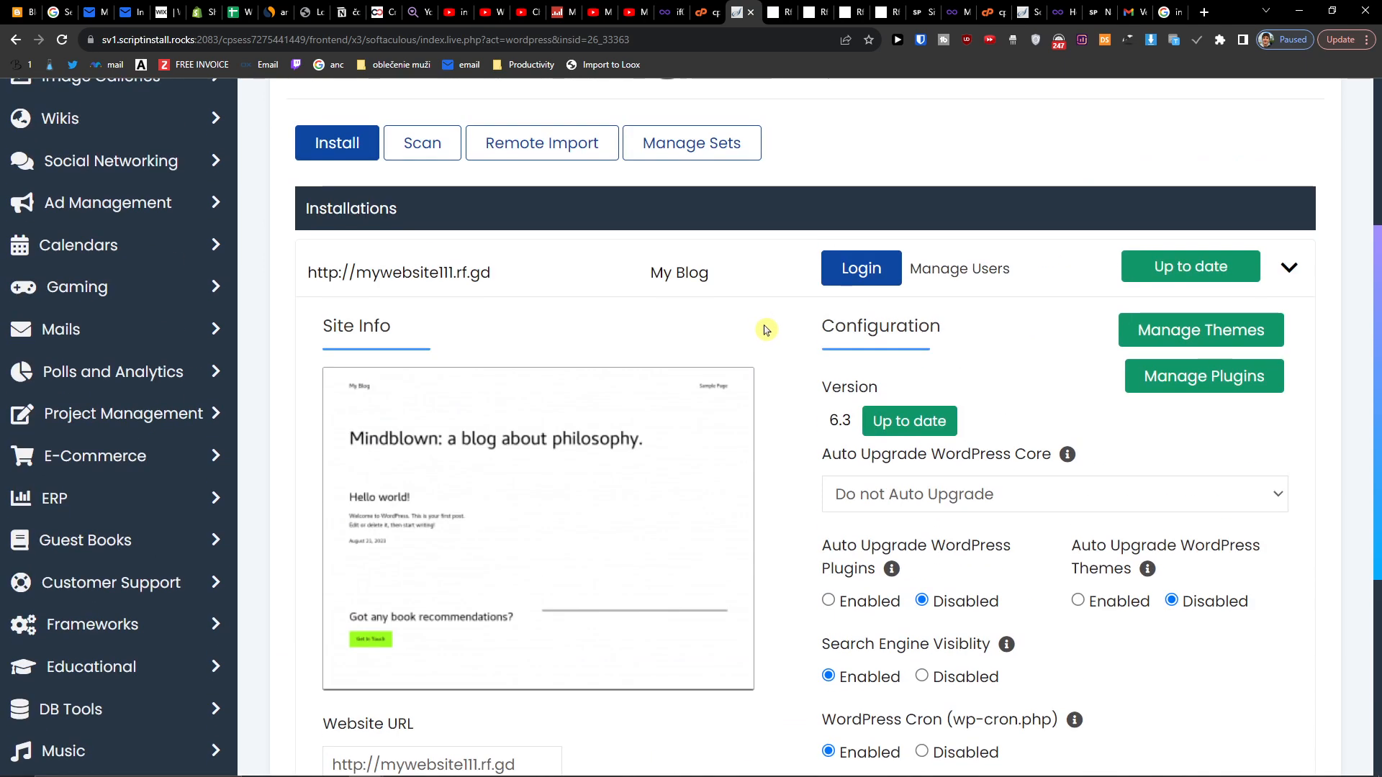
pyautogui.moveTo(1200, 330)
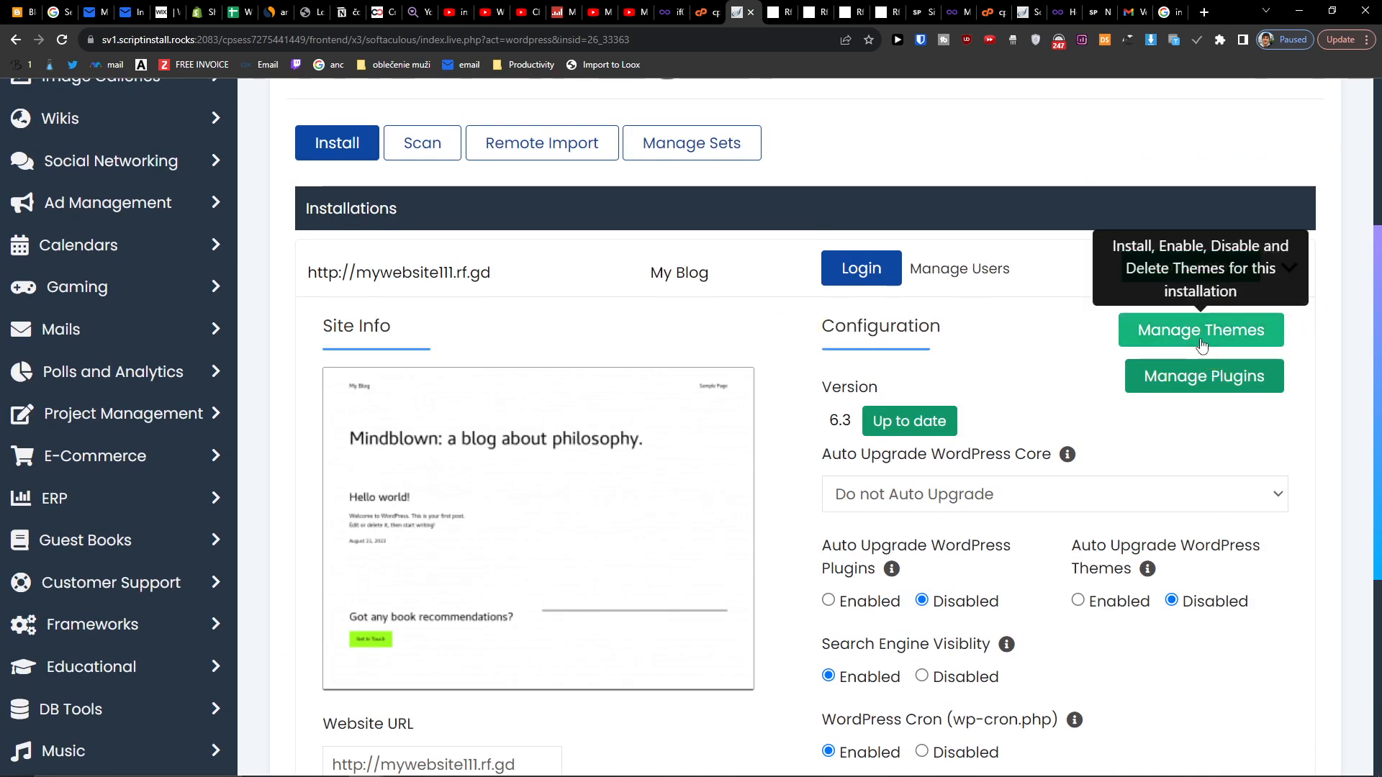
pyautogui.click(1200, 330)
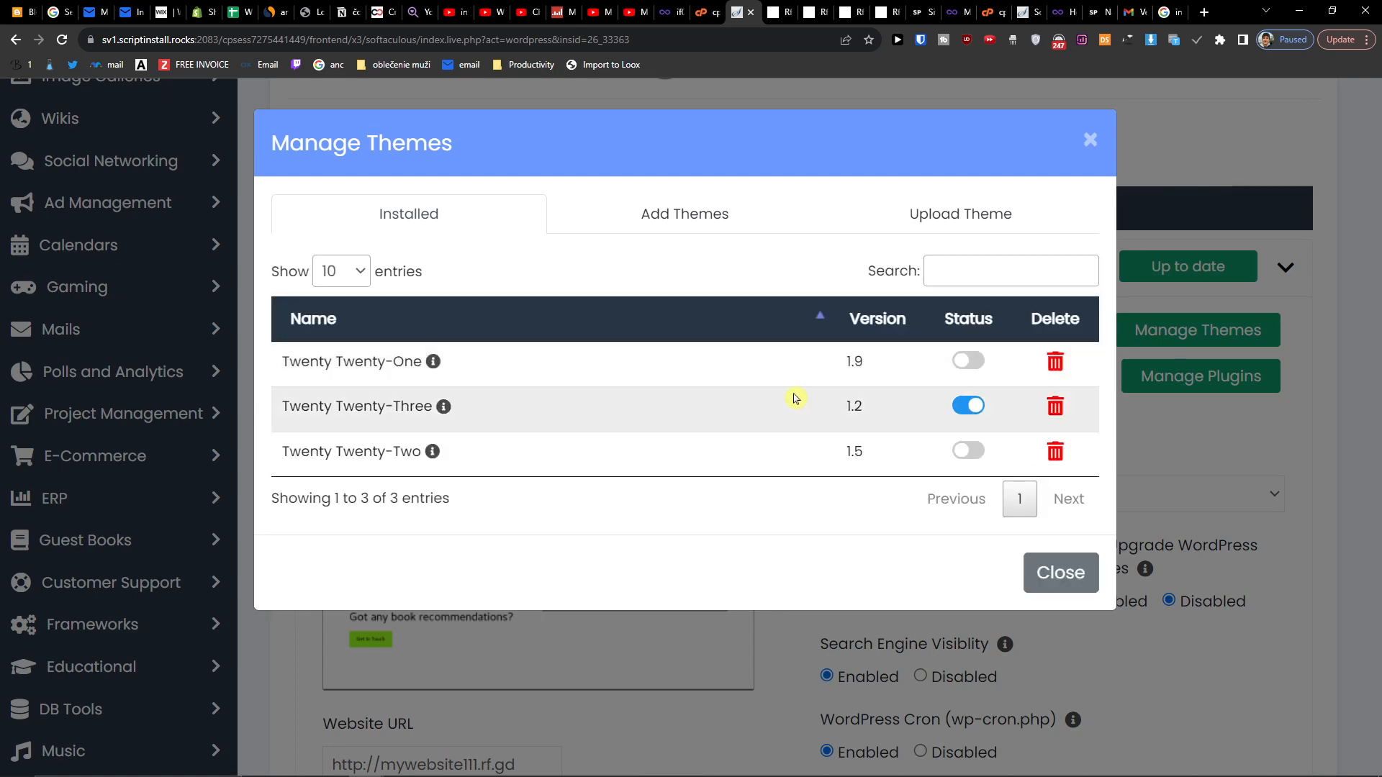
pyautogui.click(1060, 573)
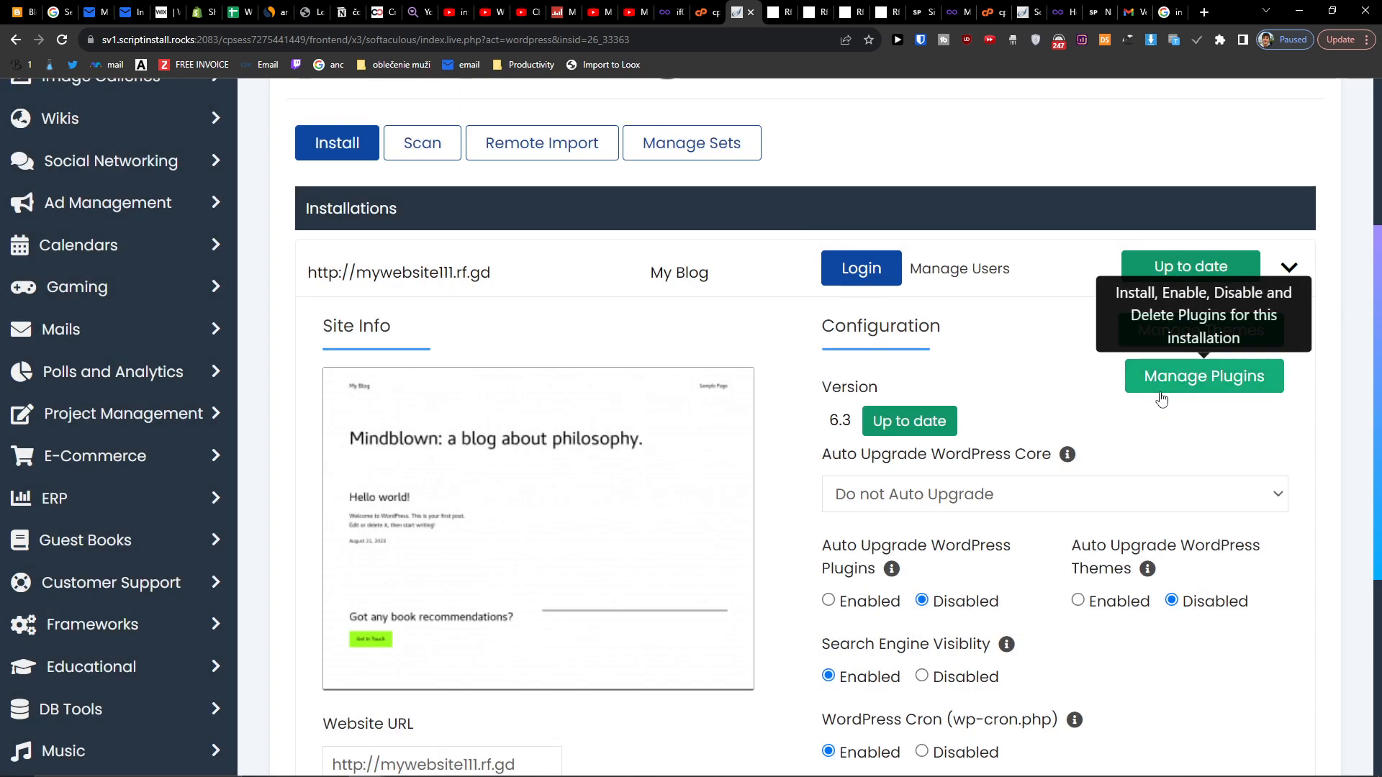